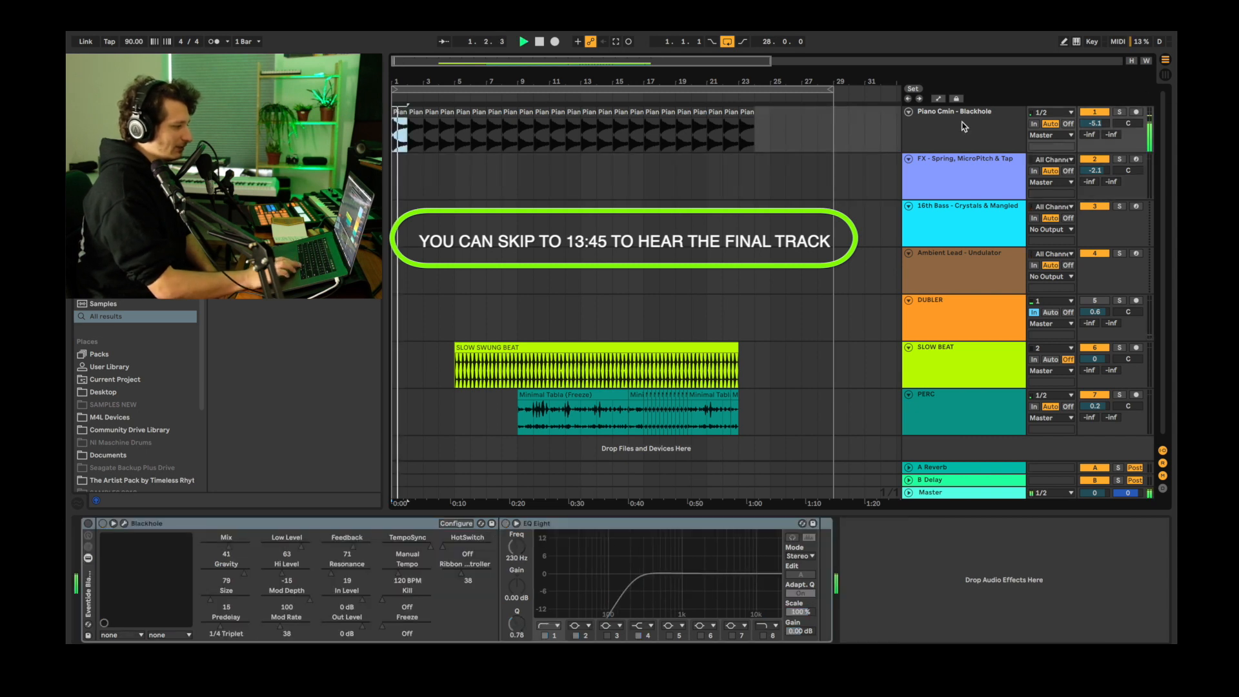
Bring up the Blackhole reverb's plugin window on the Piano Cmin track.
{"action": "left_click", "coordinate": [522, 41]}
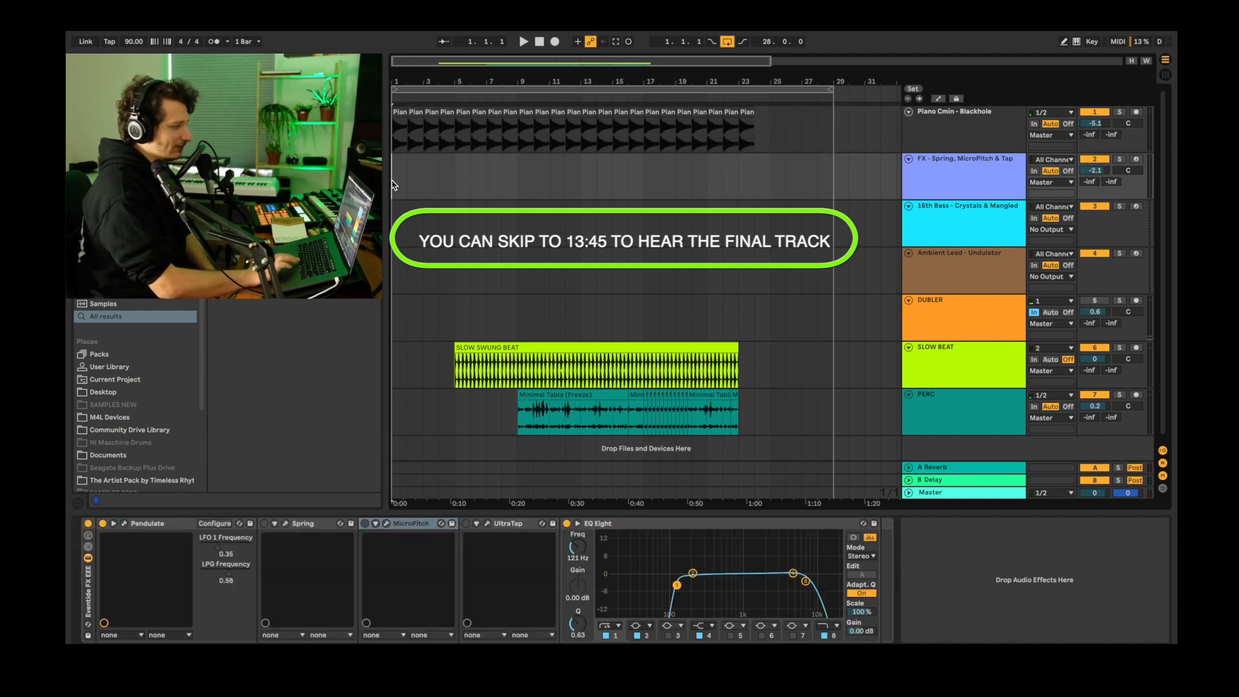
{"action": "left_click", "coordinate": [523, 41]}
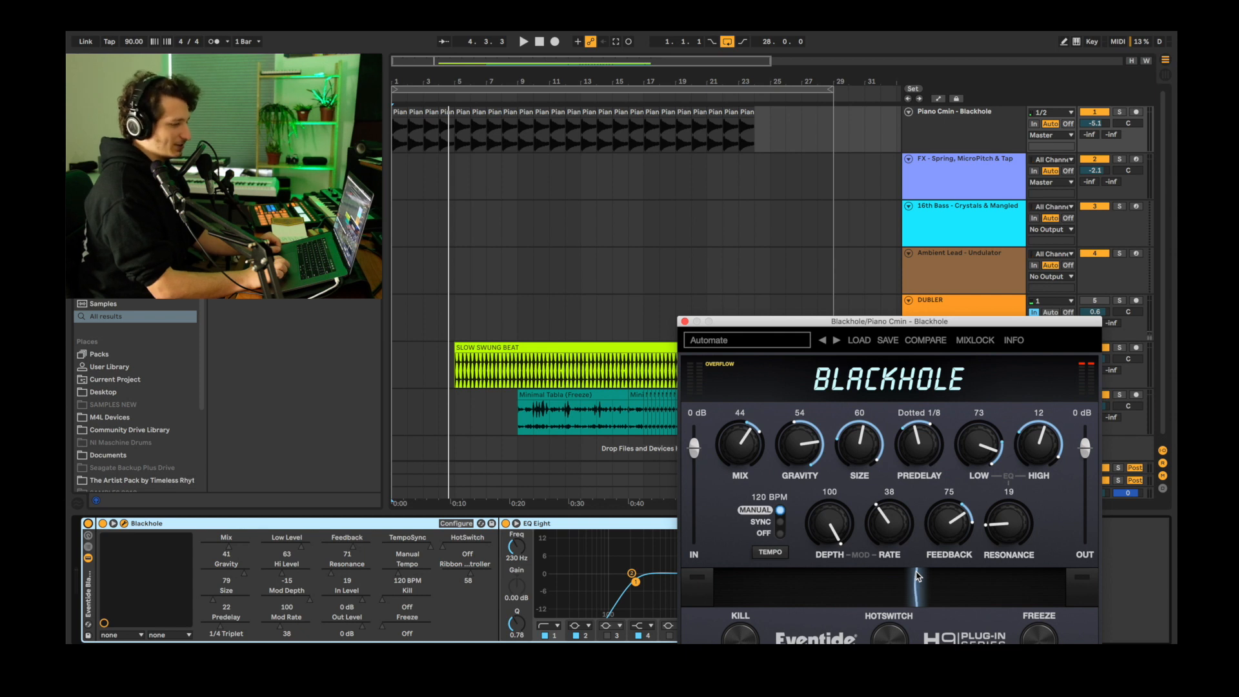
{"action": "mouse_move", "coordinate": [932, 588]}
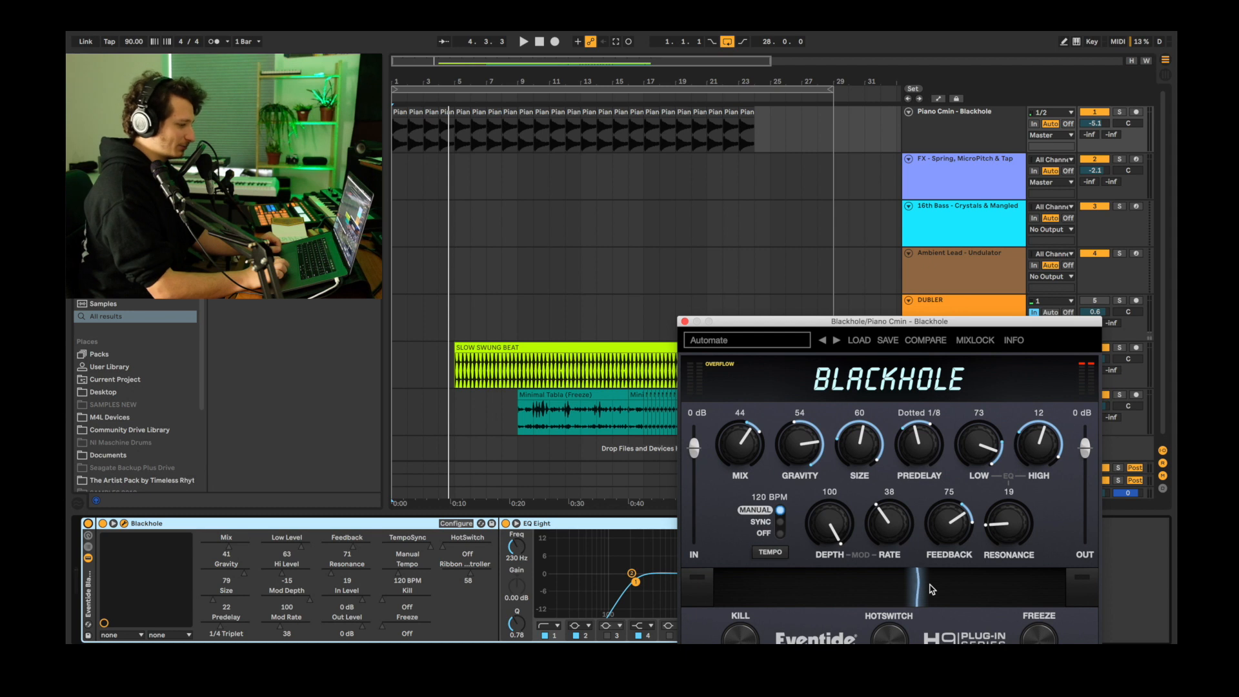
Show the Pendulate synth window on the FX - Spring, MicroPitch & Tap track.
{"action": "left_click", "coordinate": [523, 41]}
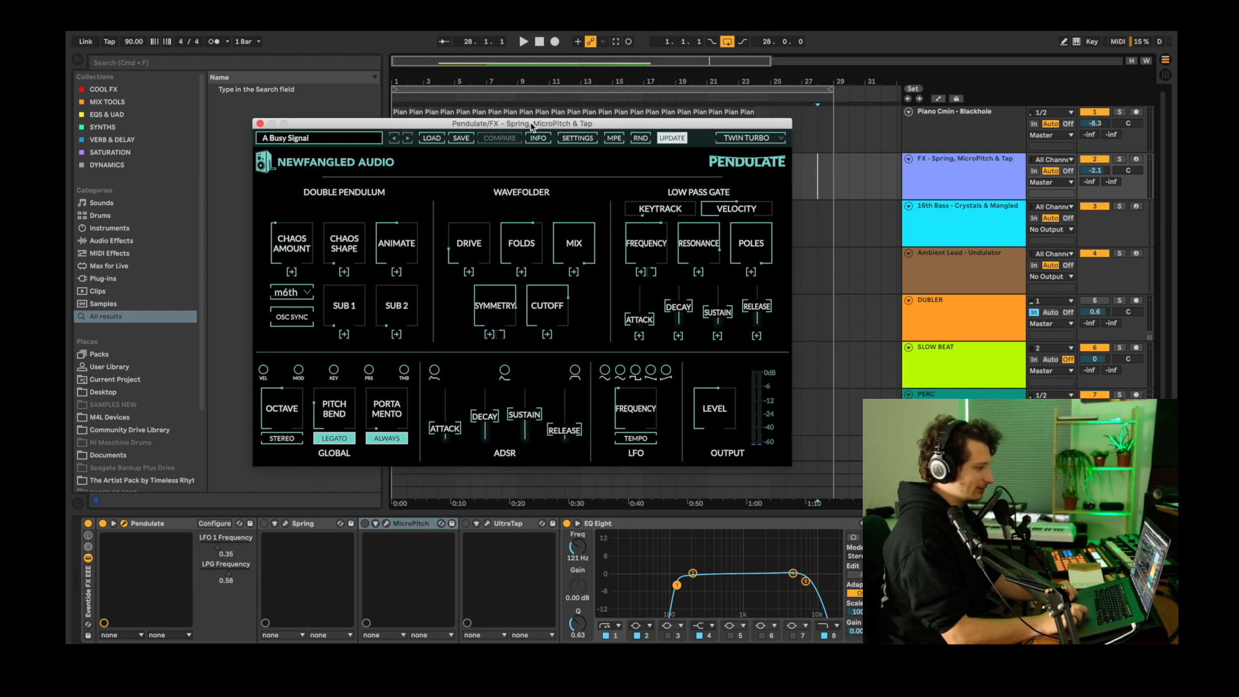
{"action": "mouse_move", "coordinate": [409, 185]}
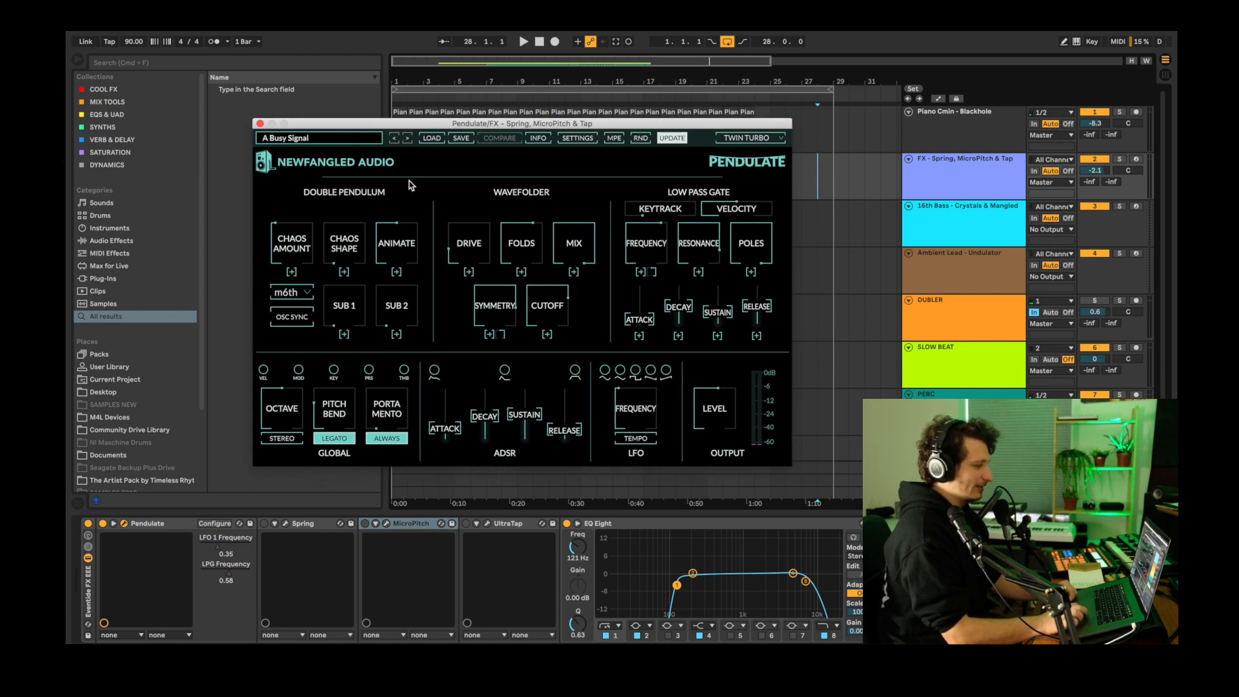
Toggle Pendulate's theme between Newfangled and Modern, ending on Modern.
{"action": "left_click", "coordinate": [396, 246]}
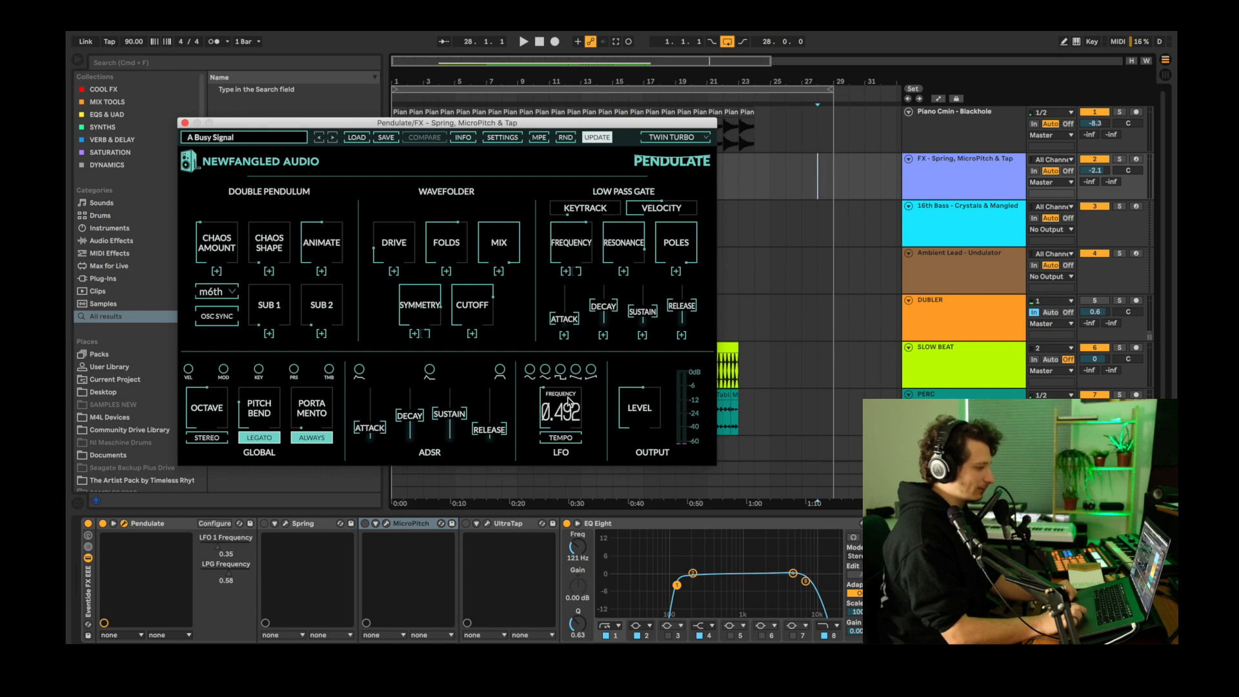
{"action": "left_click", "coordinate": [673, 137]}
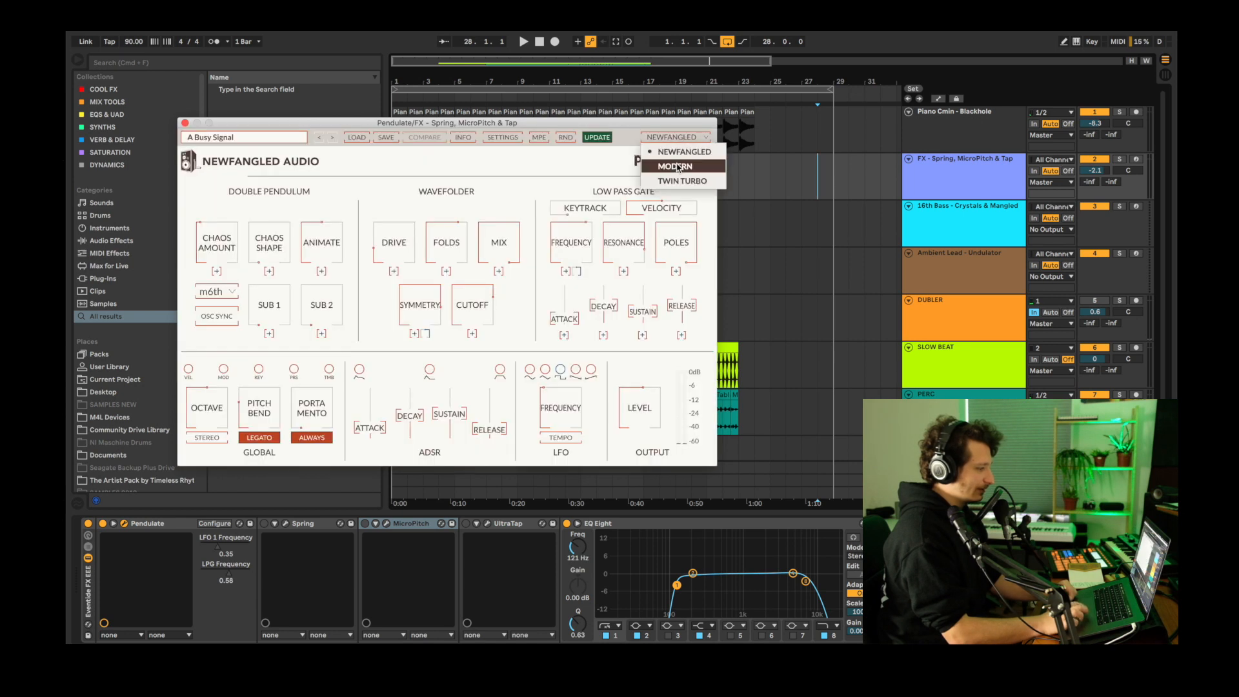
{"action": "left_click", "coordinate": [673, 166]}
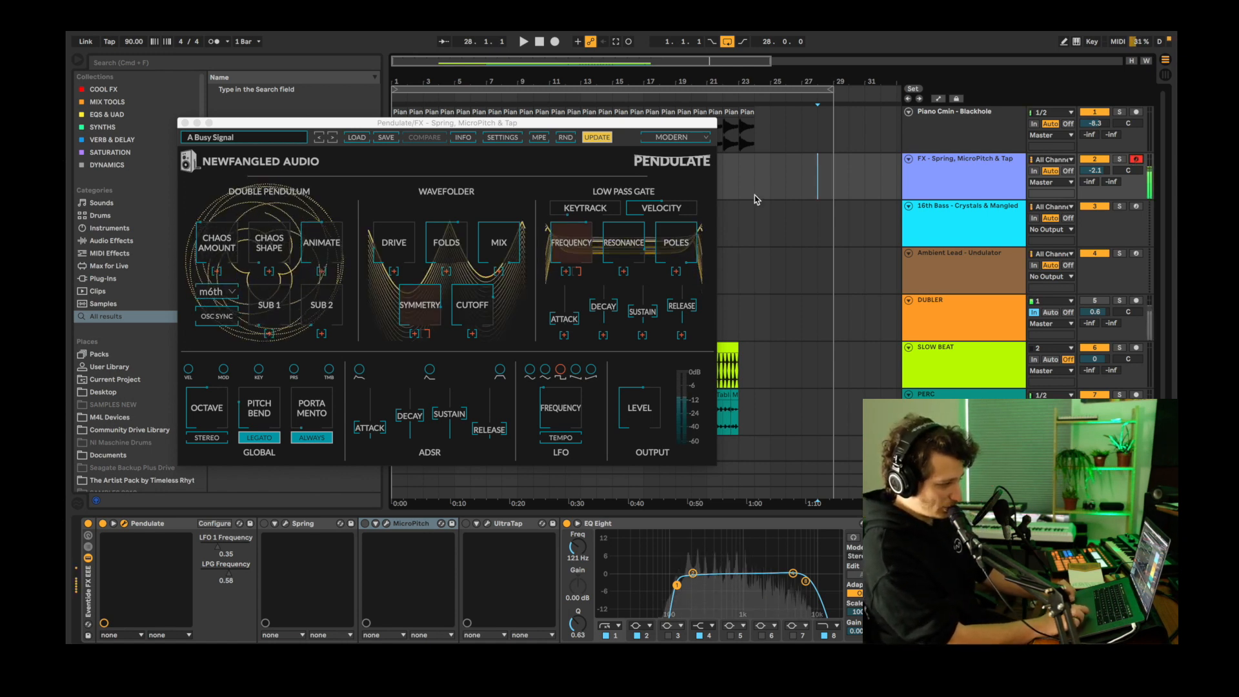
{"action": "left_click", "coordinate": [675, 137]}
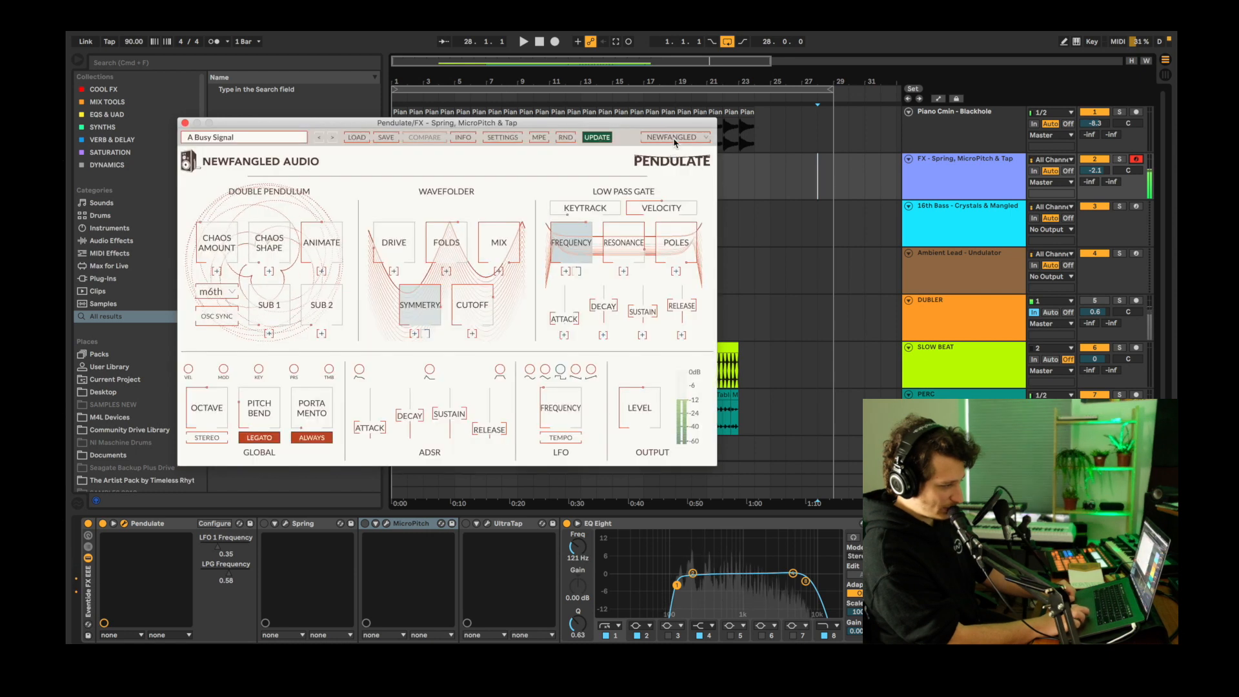
{"action": "left_click", "coordinate": [672, 137]}
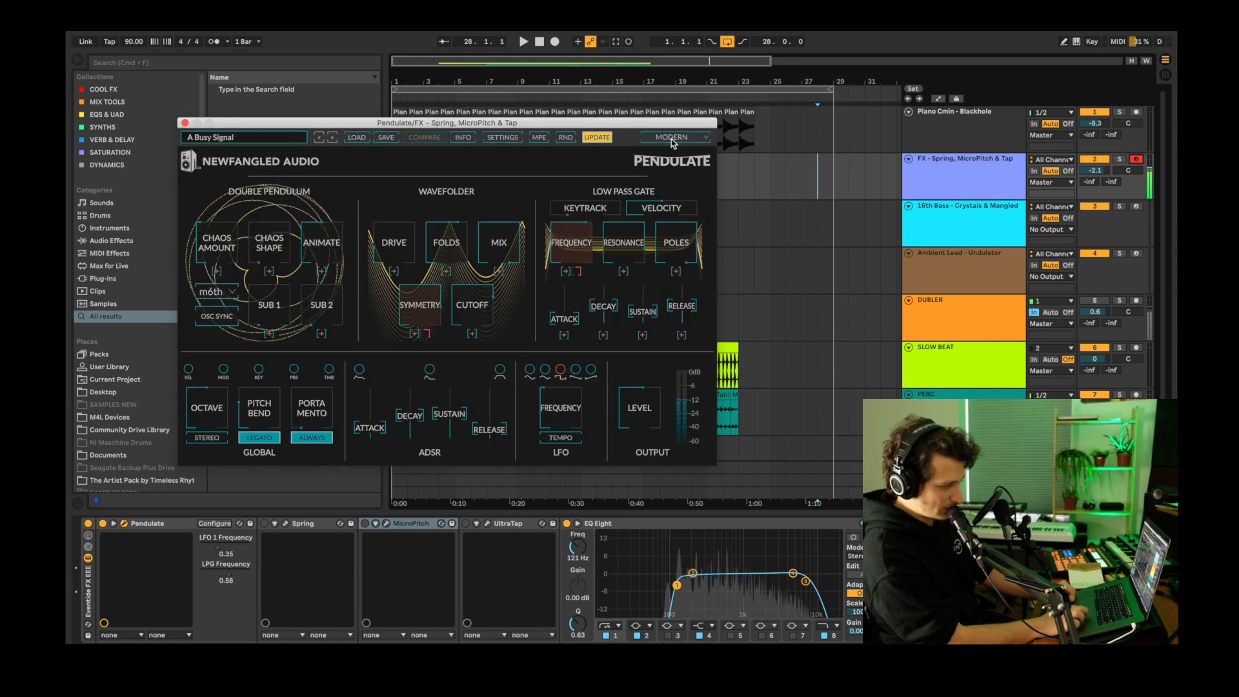
{"action": "left_click", "coordinate": [676, 137]}
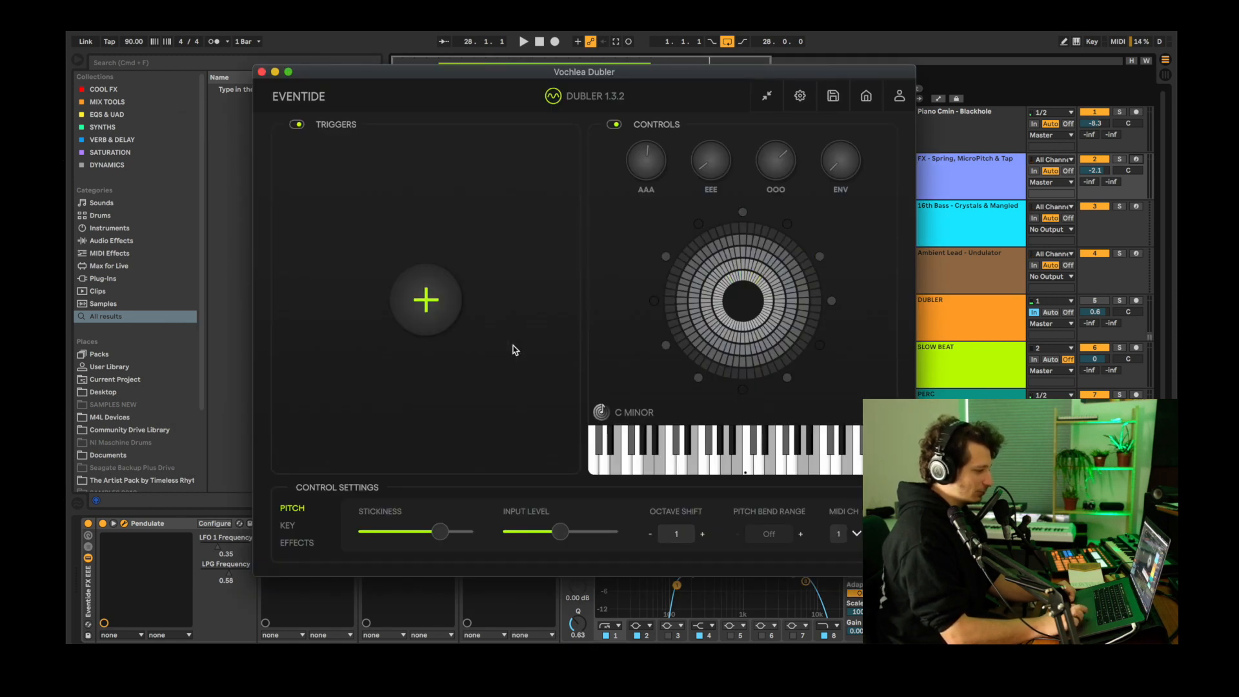
View Dubler's Key settings showing root note C and minor scale.
{"action": "left_click", "coordinate": [287, 525]}
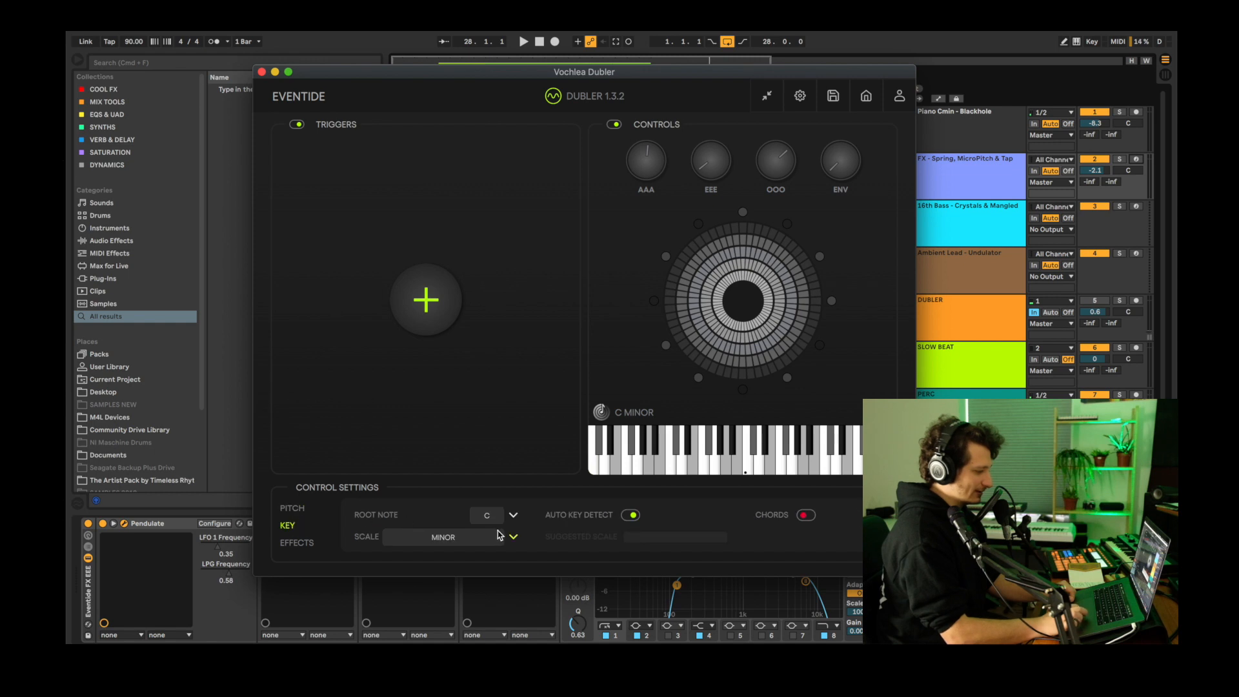
{"action": "left_click", "coordinate": [292, 508]}
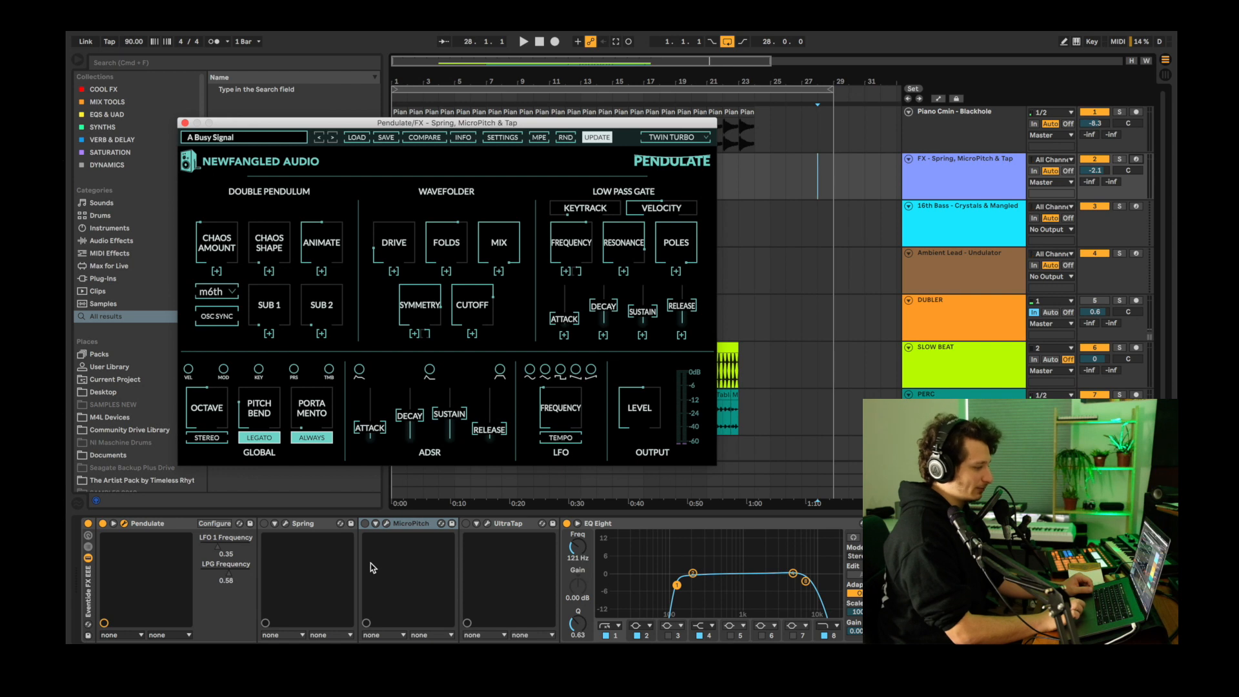
{"action": "mouse_move", "coordinate": [382, 548]}
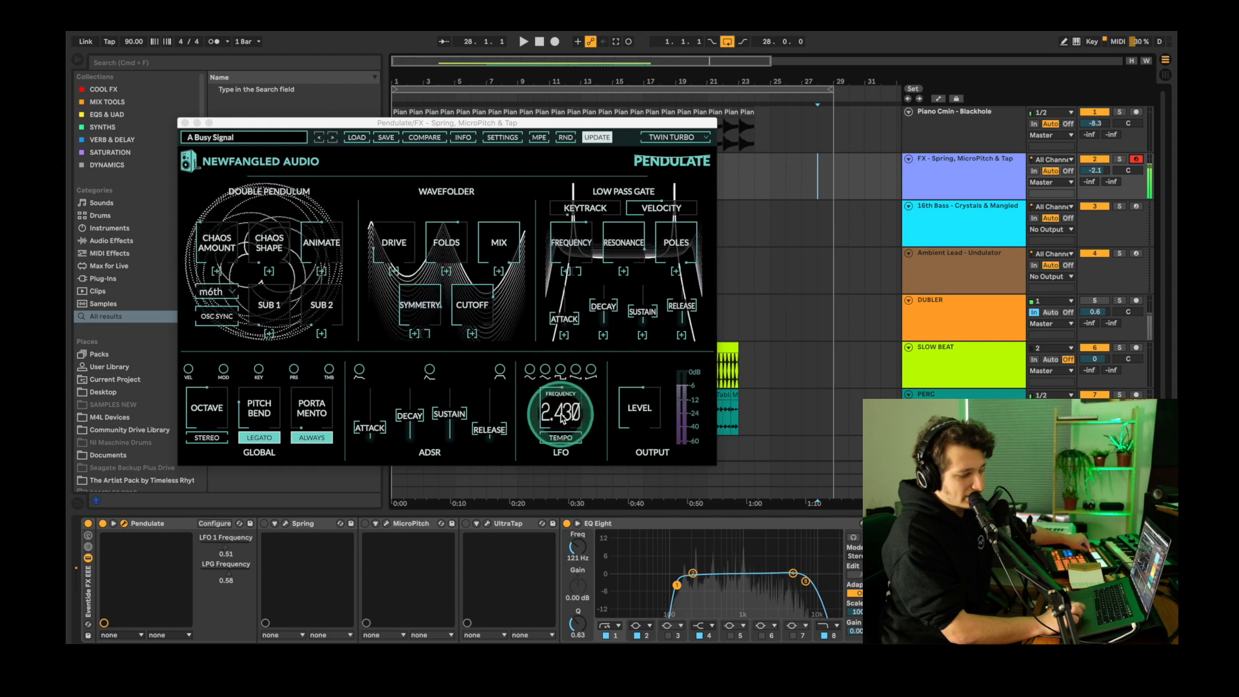
Sweep Pendulate's LFO frequency up to about 2.43, then down to about 0.573.
{"action": "left_click_drag", "start_coordinate": [560, 413], "coordinate": [560, 387]}
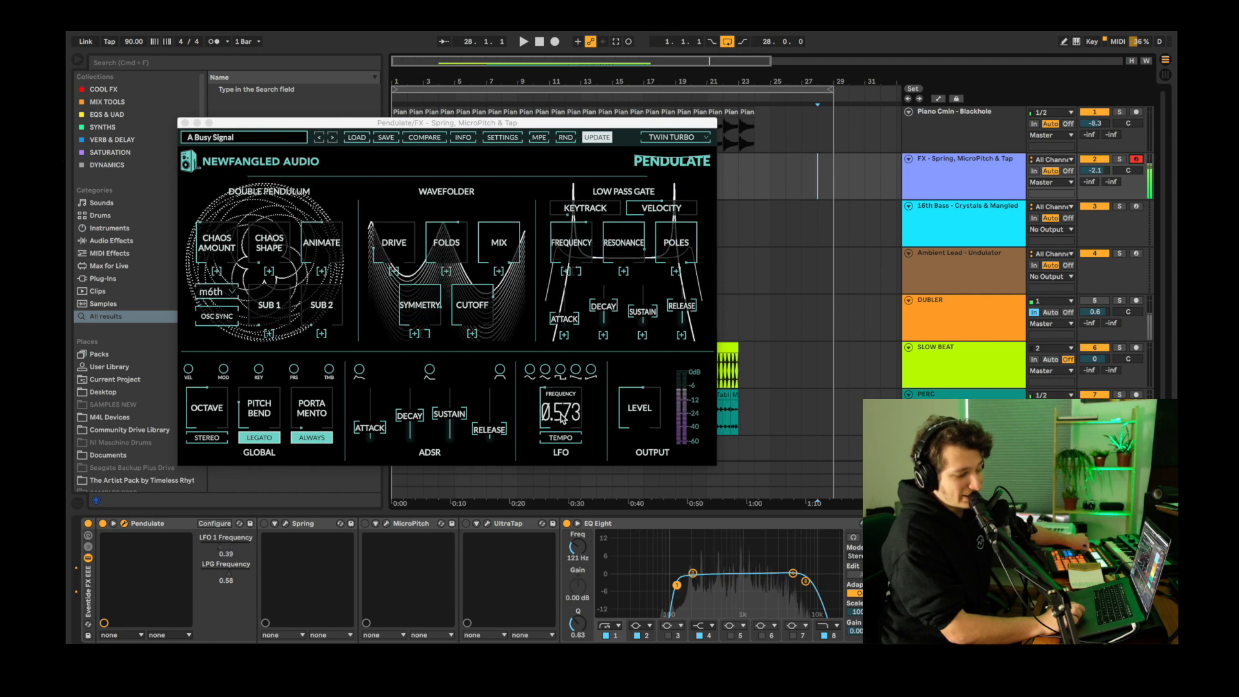
{"action": "left_click_drag", "start_coordinate": [561, 412], "coordinate": [561, 391]}
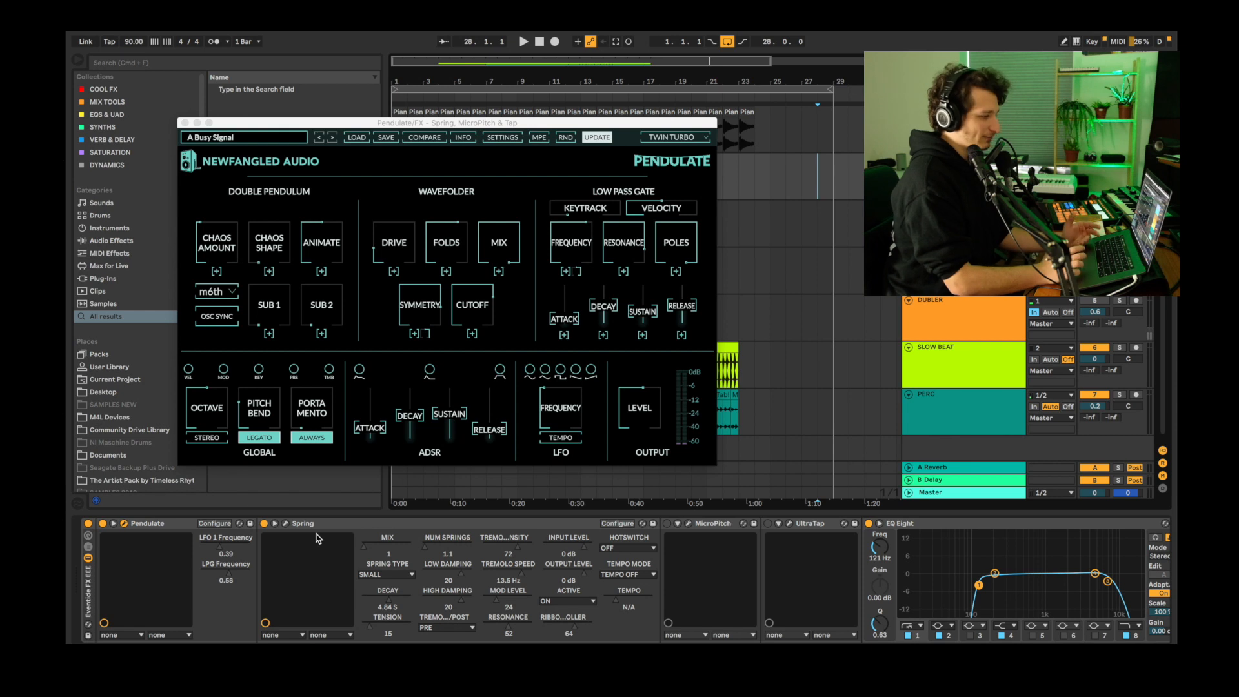
Fold Spring, unfold MicroPitch and bring up its plugin window.
{"action": "left_click", "coordinate": [265, 524]}
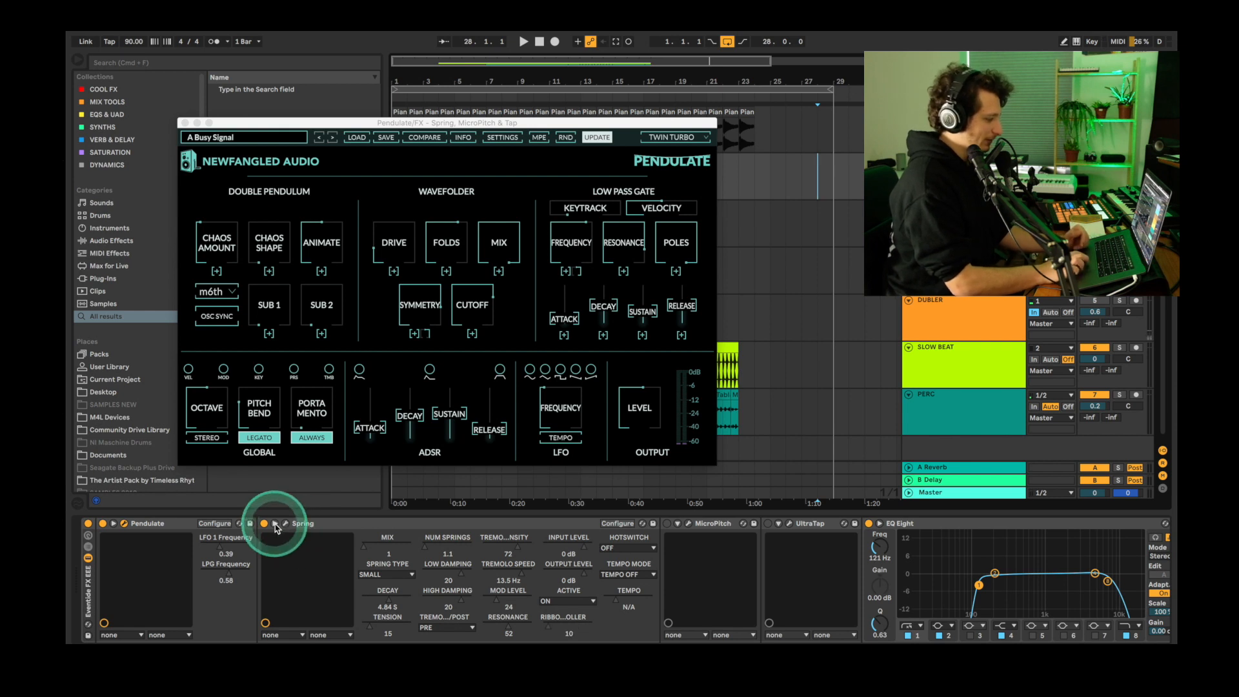
{"action": "left_click", "coordinate": [272, 524]}
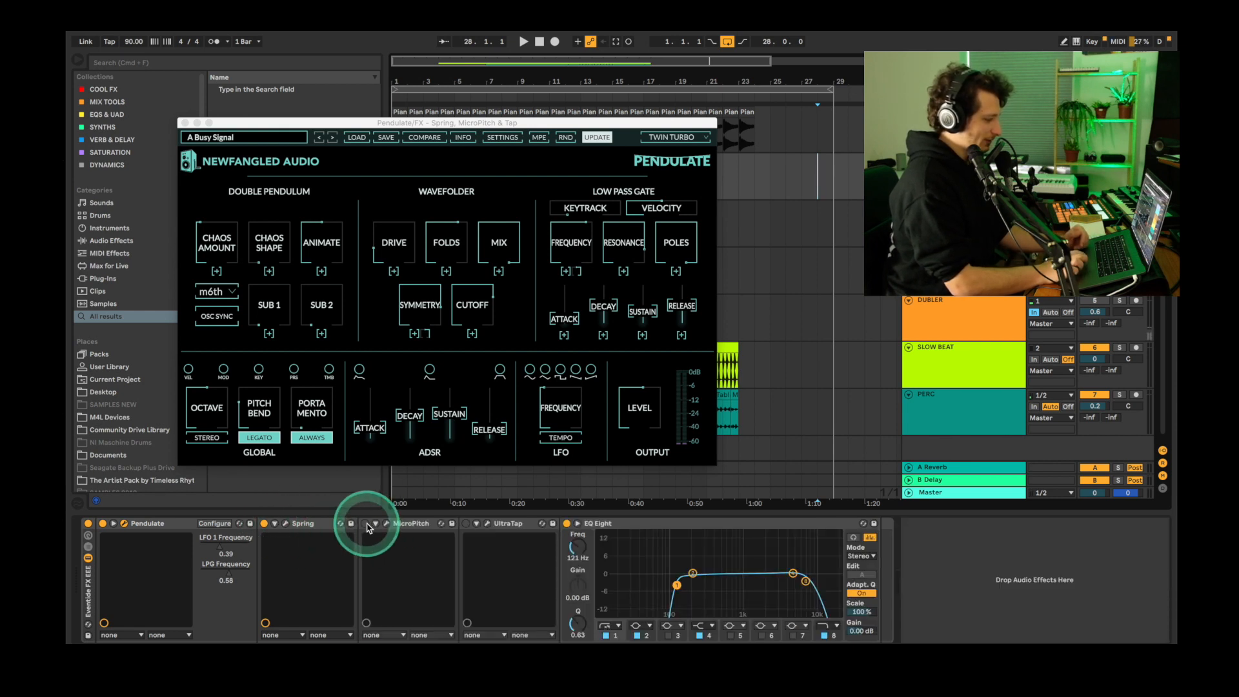
{"action": "left_click", "coordinate": [367, 523]}
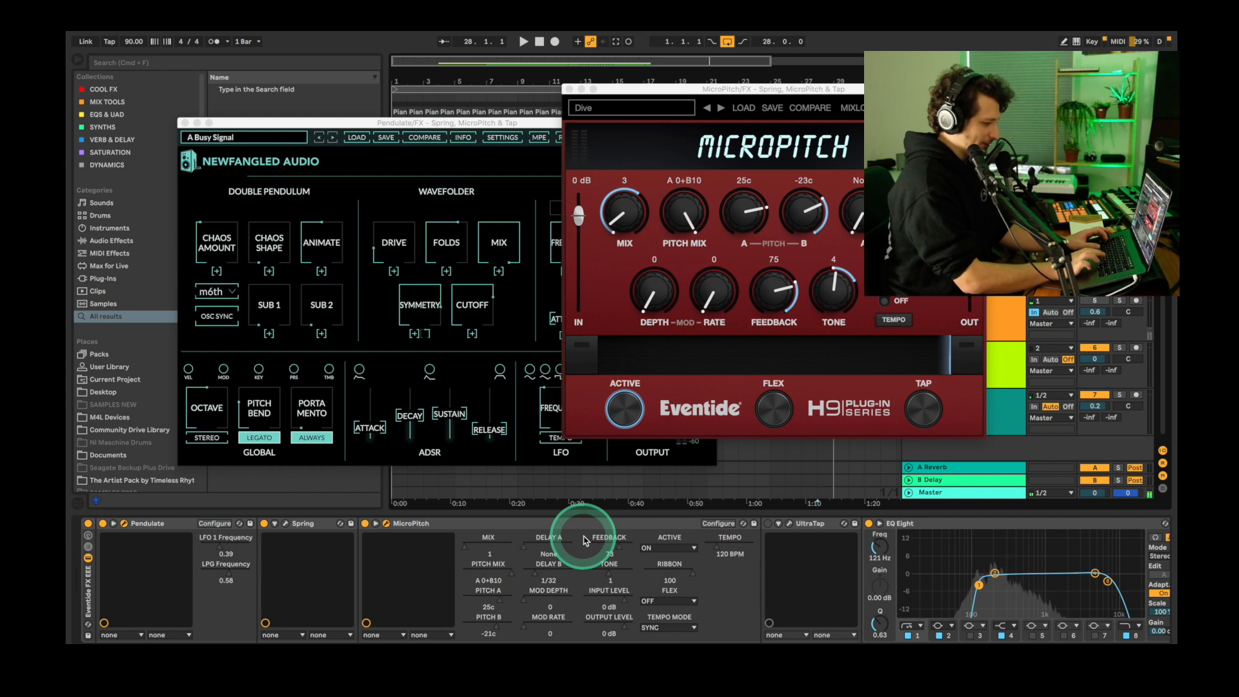
{"action": "left_click", "coordinate": [1116, 41]}
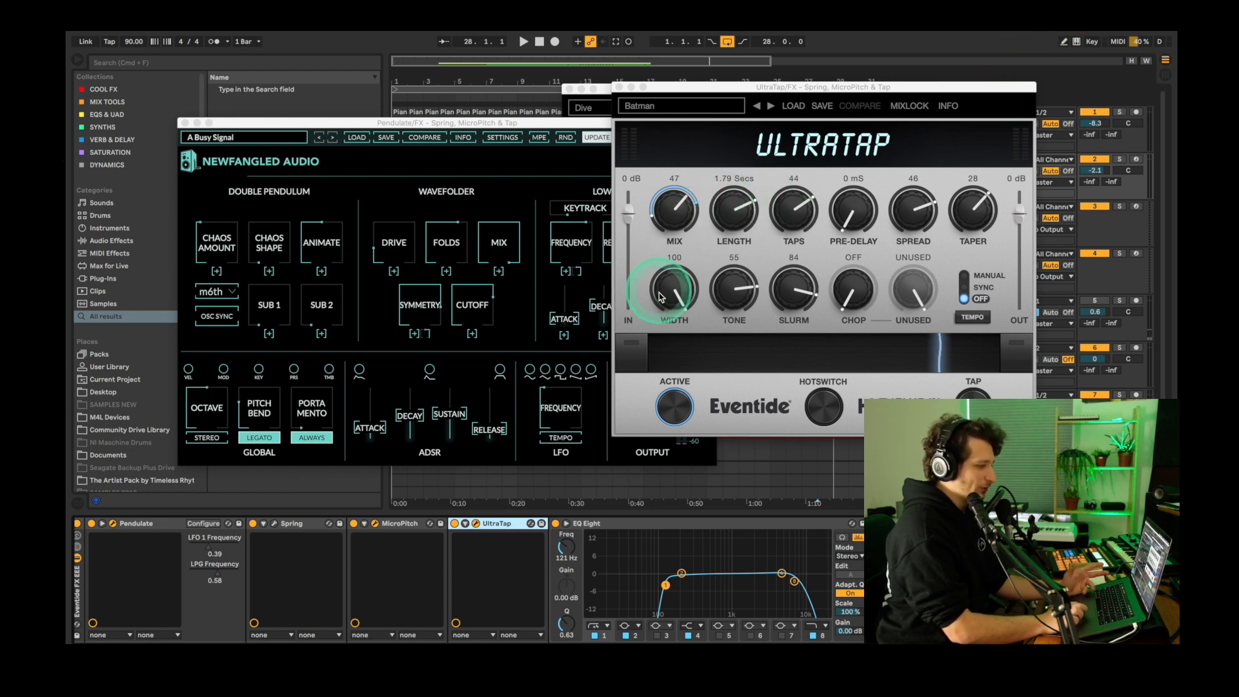
{"action": "mouse_move", "coordinate": [853, 299]}
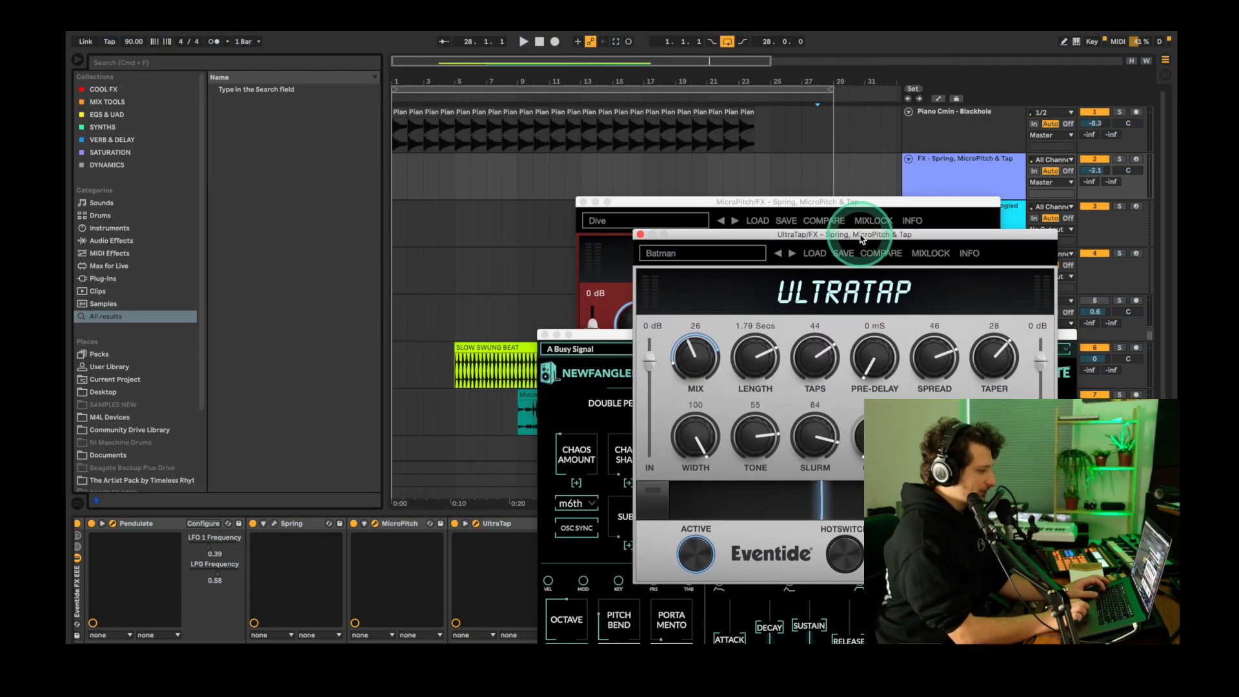
Turn UltraTap's Mix knob down to lower its mix level.
{"action": "left_click_drag", "start_coordinate": [693, 356], "coordinate": [693, 387]}
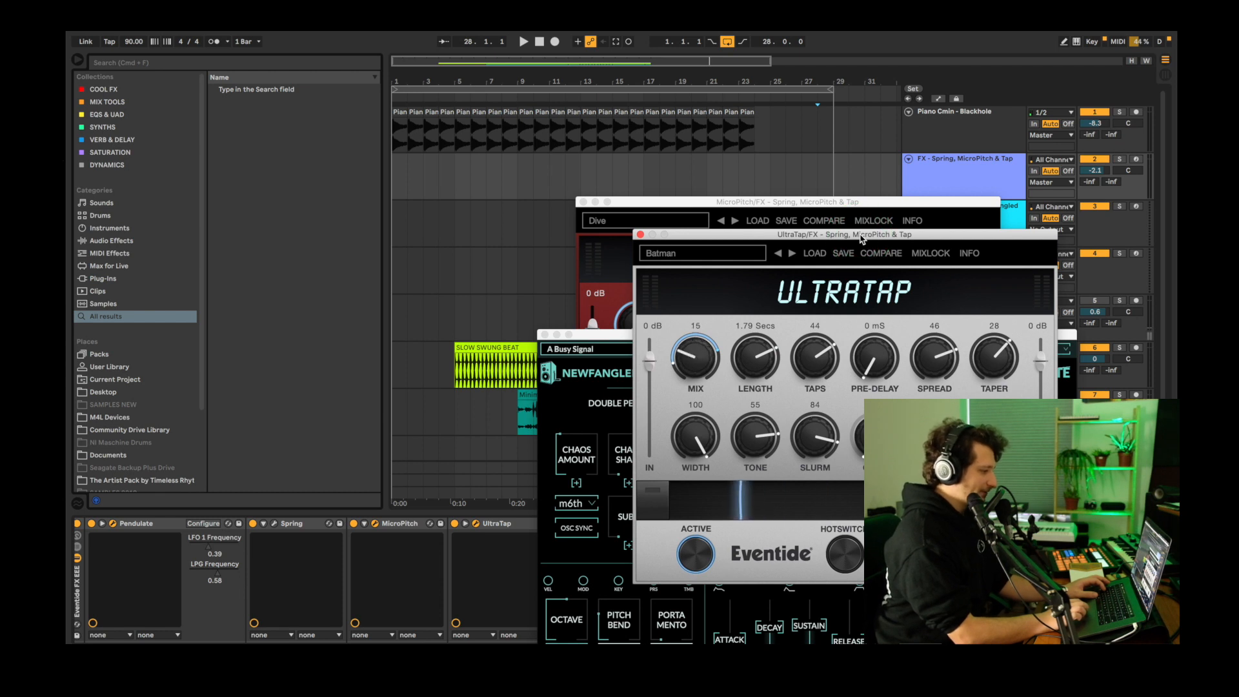
{"action": "left_click_drag", "start_coordinate": [693, 358], "coordinate": [693, 332]}
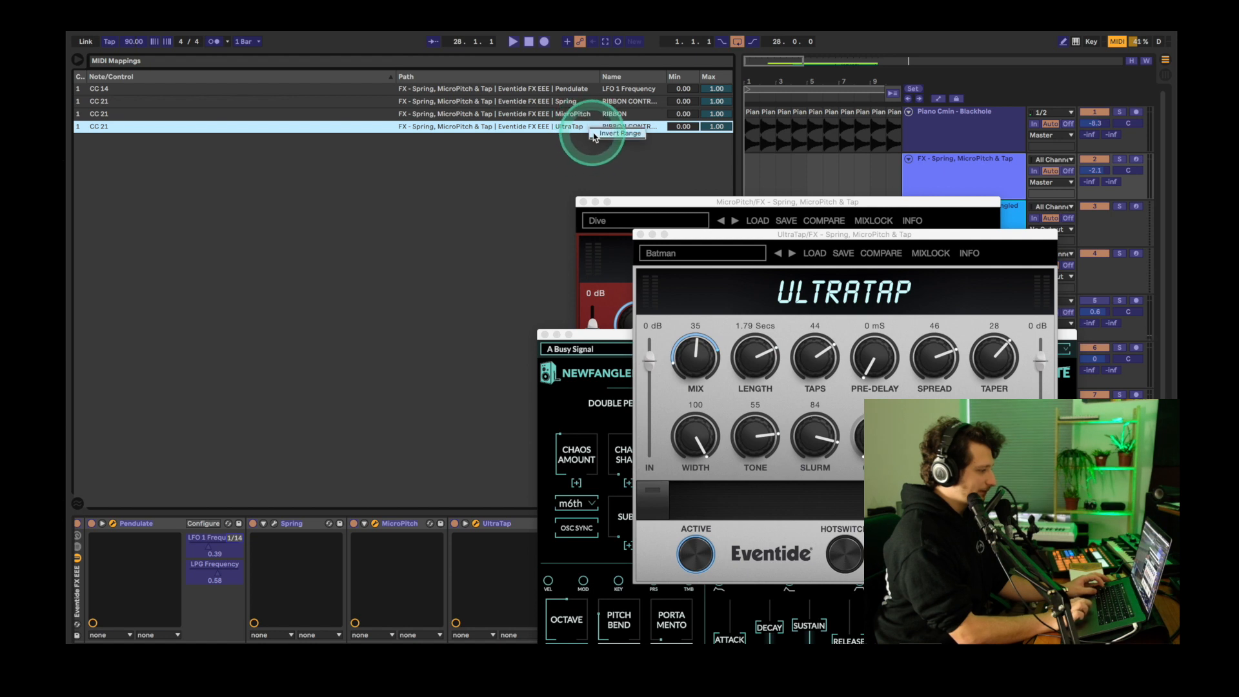
Invert the range of the CC 21 mapping to UltraTap's ribbon controller.
{"action": "left_click", "coordinate": [621, 134]}
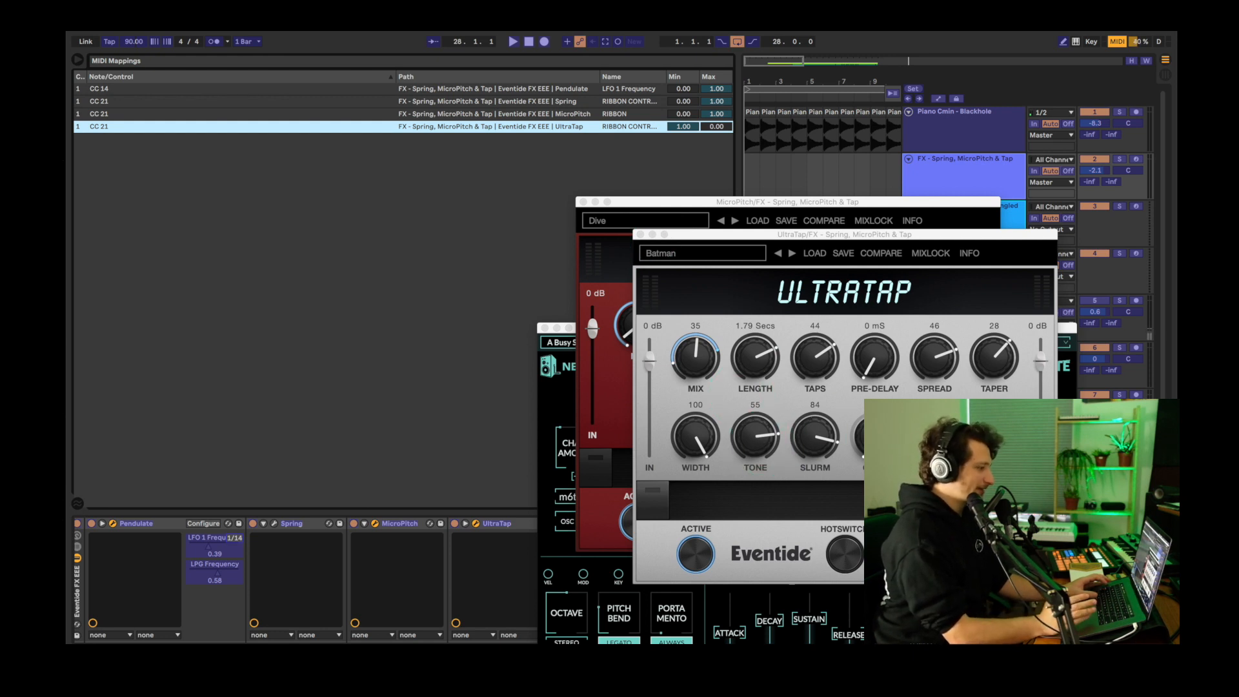
{"action": "left_click", "coordinate": [601, 109]}
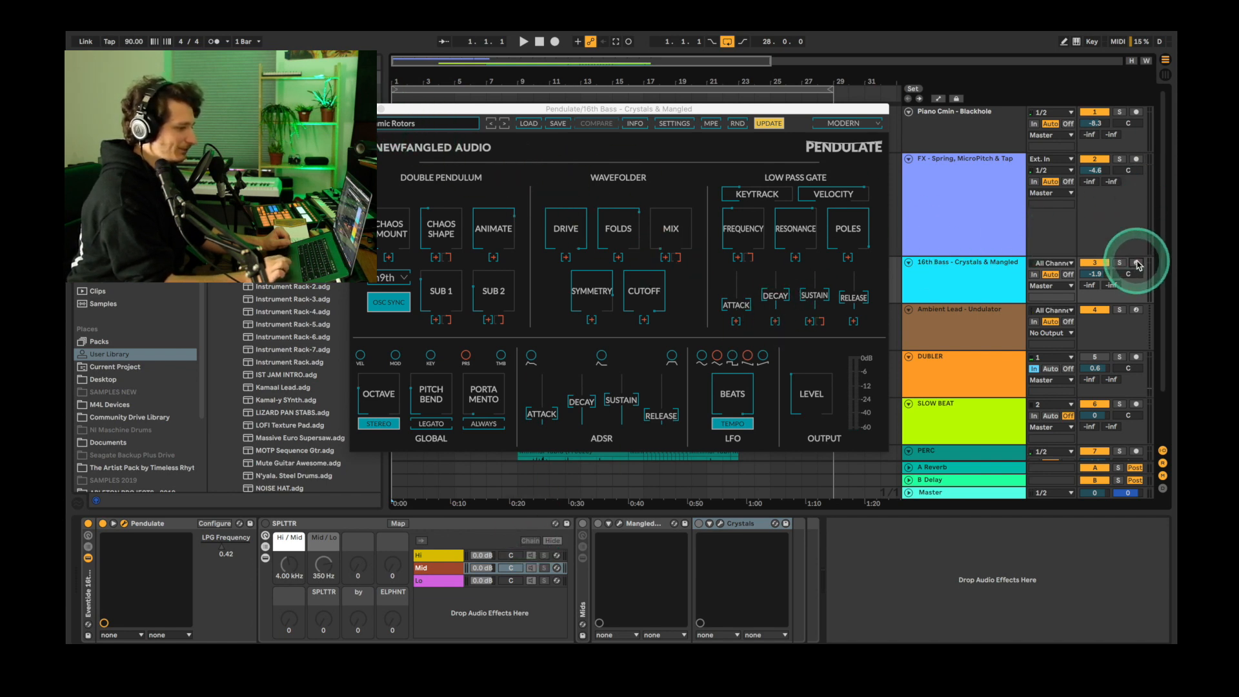
Arm the 16th Bass track and lower Pendulate's low-pass-gate frequency.
{"action": "left_click", "coordinate": [1136, 263]}
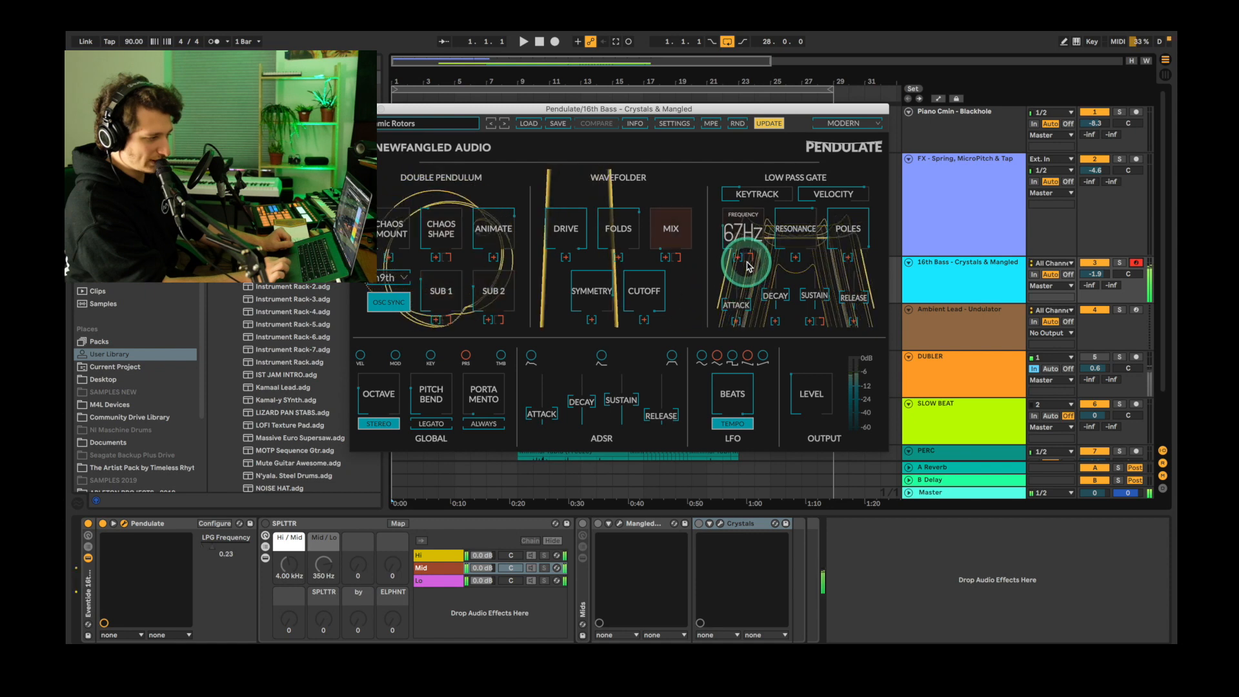
{"action": "left_click_drag", "start_coordinate": [747, 257], "coordinate": [746, 229]}
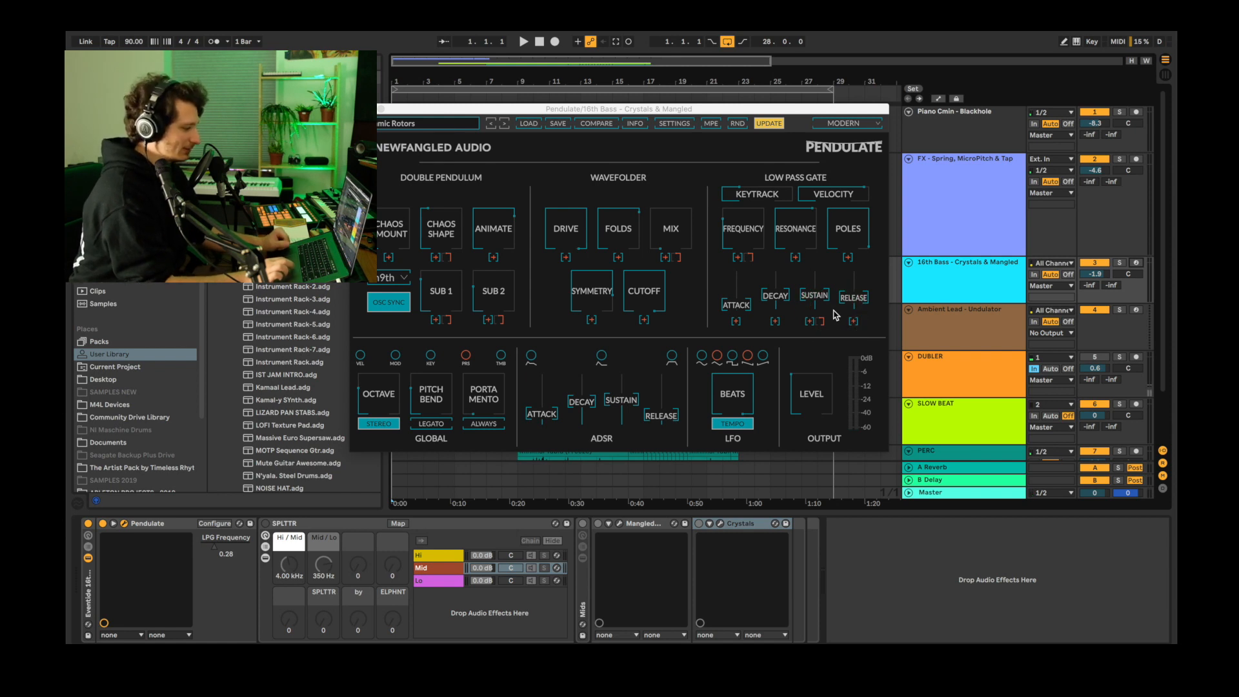
Show the SPLTTR's empty Hi band chain, nudge the Hi/Mid crossover, return to Mid.
{"action": "left_click", "coordinate": [338, 518]}
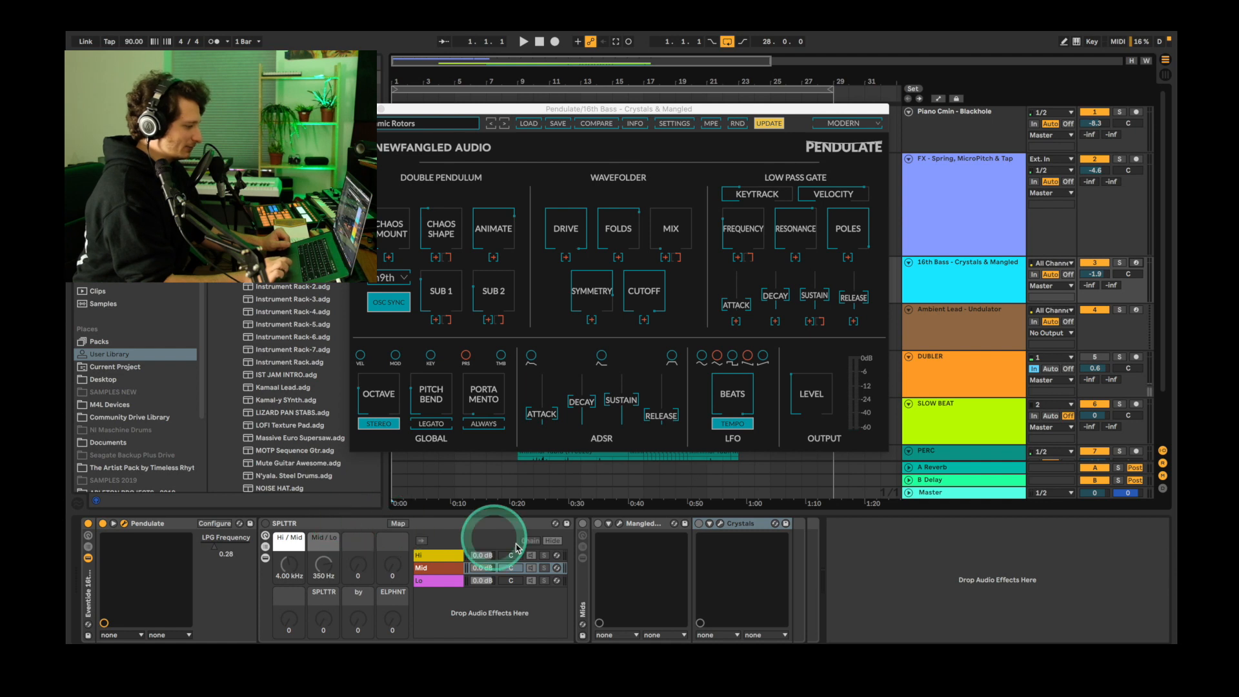
{"action": "left_click", "coordinate": [421, 555]}
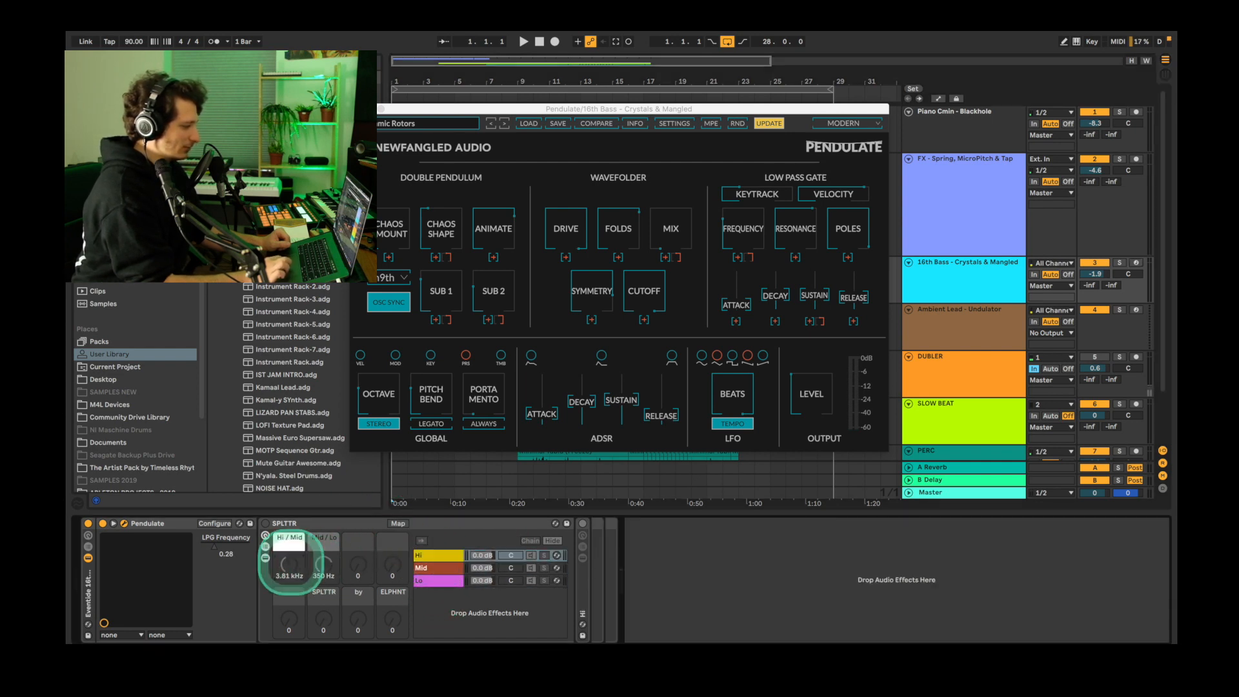
{"action": "left_click_drag", "start_coordinate": [289, 563], "coordinate": [308, 553]}
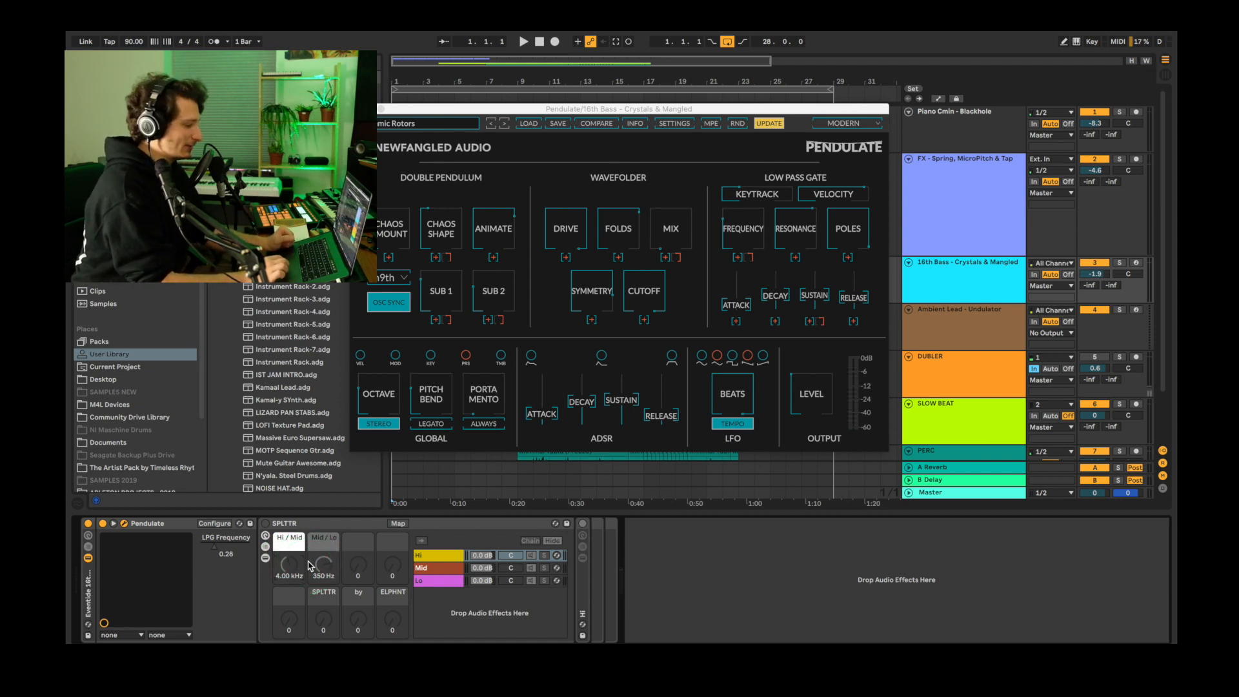
{"action": "left_click", "coordinate": [432, 568]}
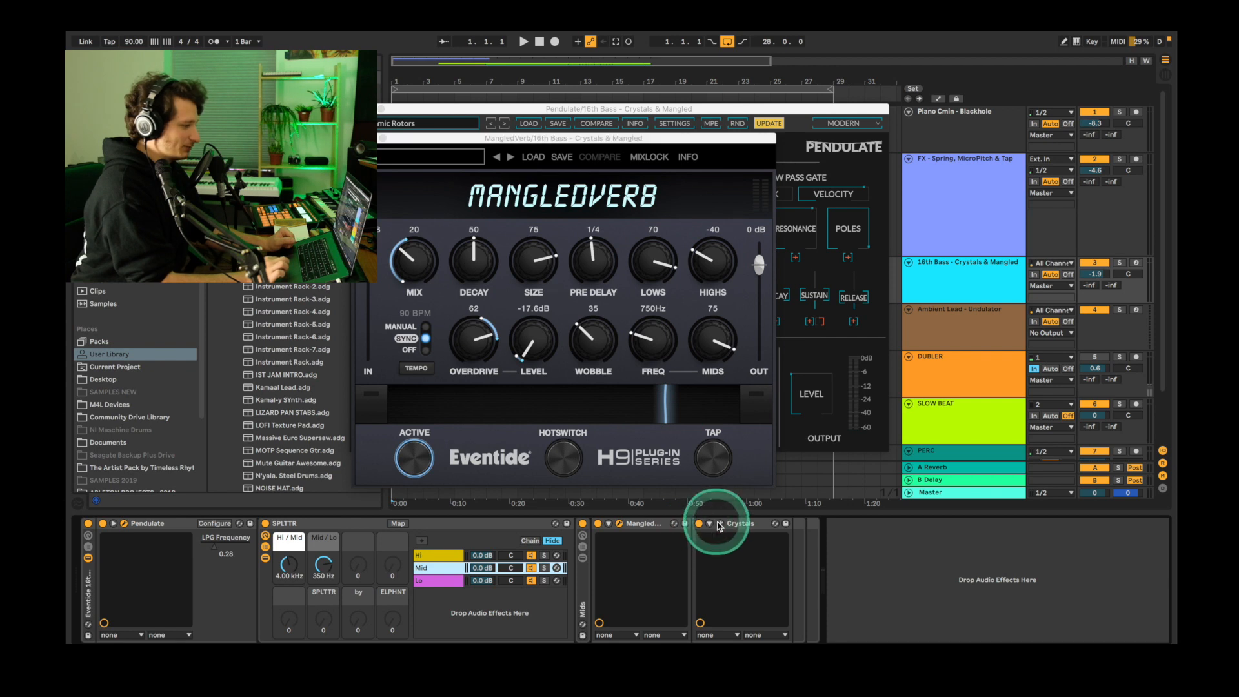
Bring up the MangledVerb plug-in window on the splitter's Mid band of the 16th Bass track.
{"action": "left_click", "coordinate": [719, 524]}
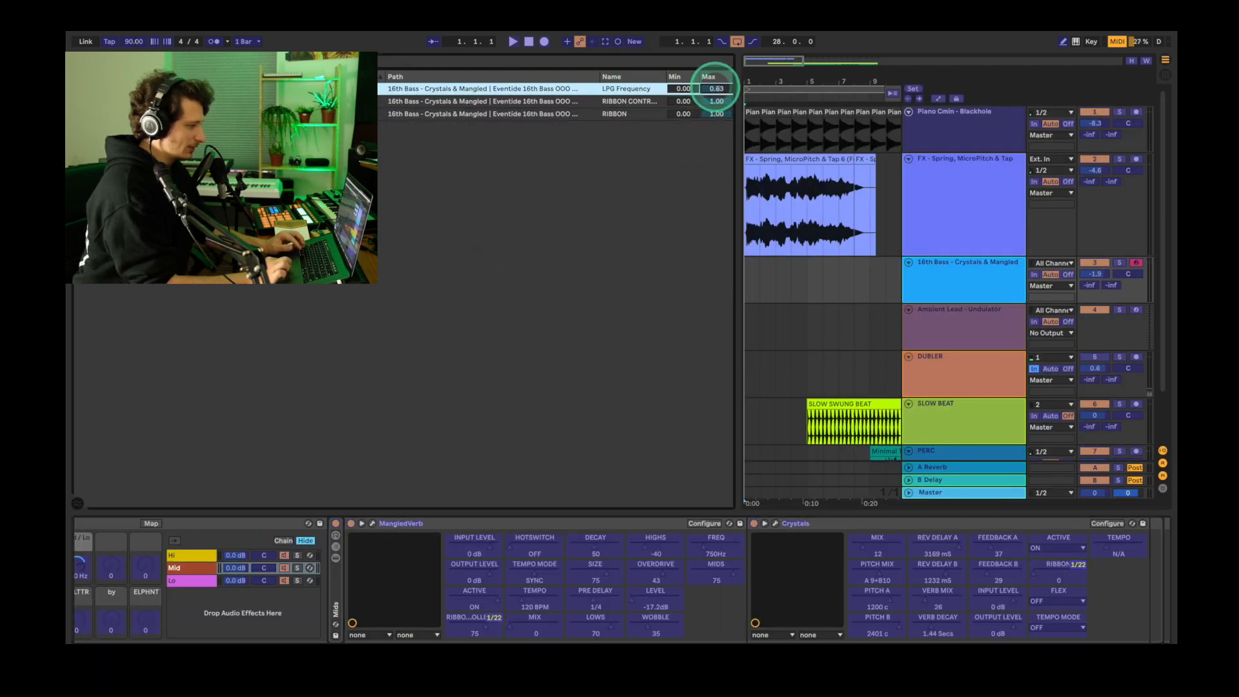
Lower the LPG Frequency mapping's maximum on the 16th Bass track to 0.83.
{"action": "left_click_drag", "start_coordinate": [716, 88], "coordinate": [715, 103]}
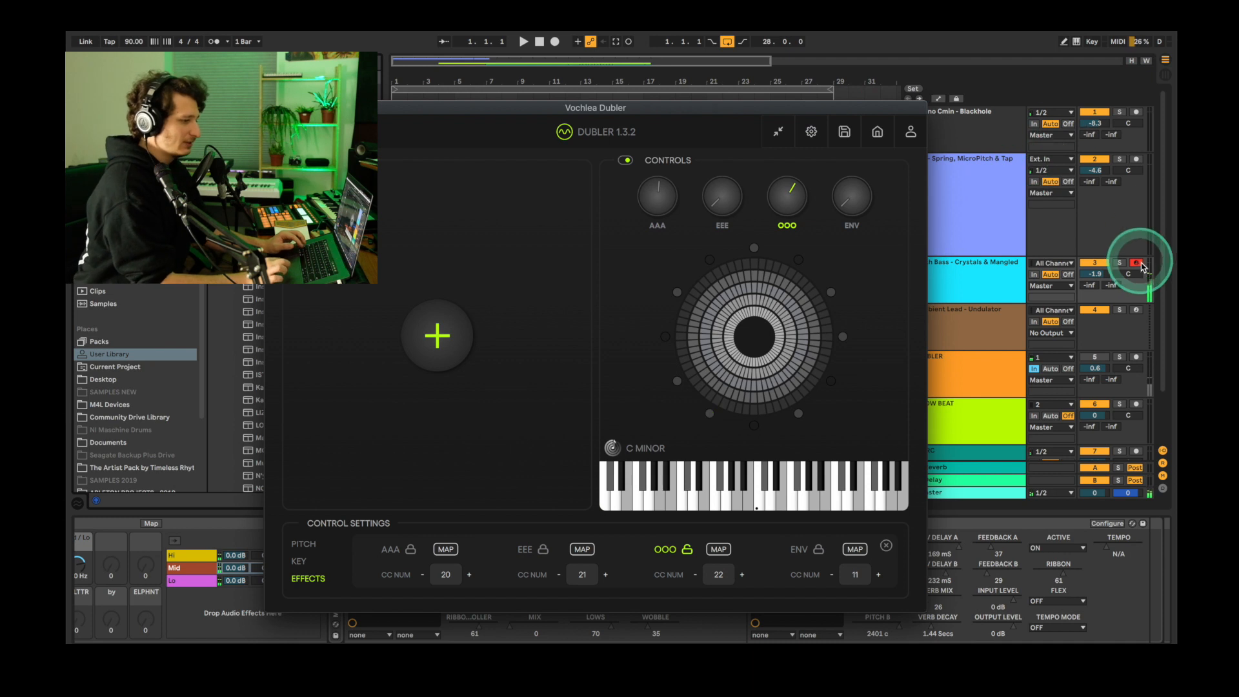
Record-arm the 16th Bass – Crystals & Mangled track so Dubler drives it.
{"action": "left_click", "coordinate": [777, 131]}
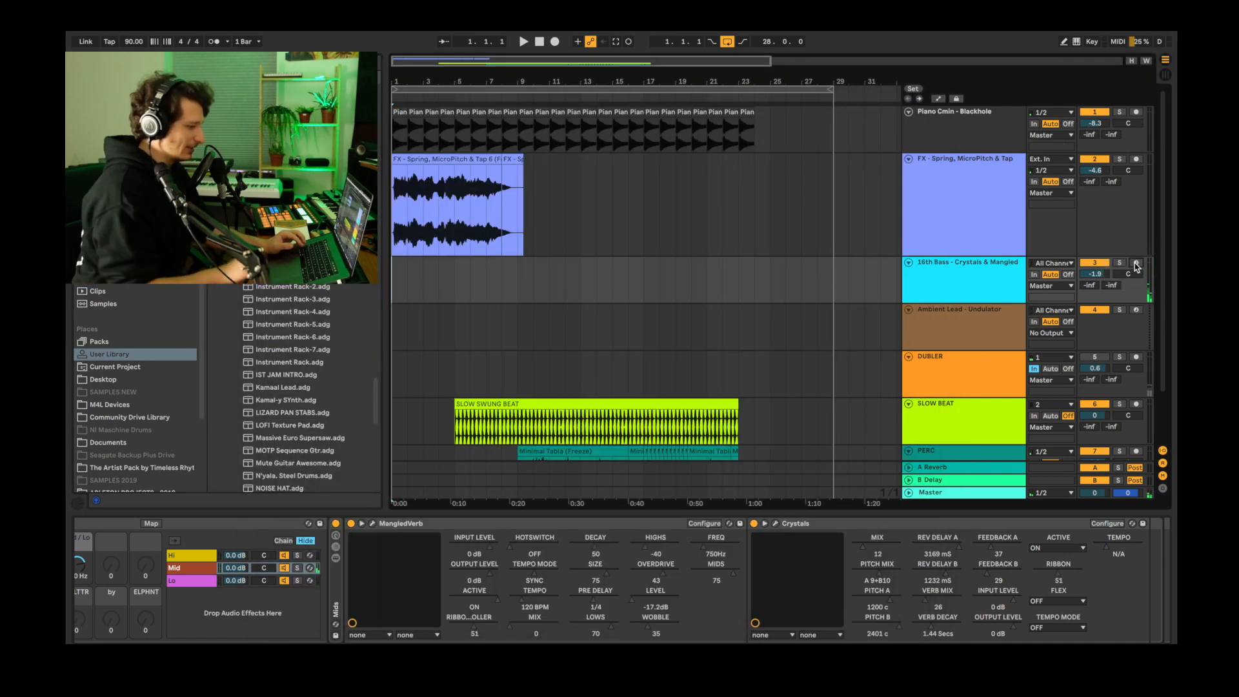
{"action": "left_click", "coordinate": [474, 553]}
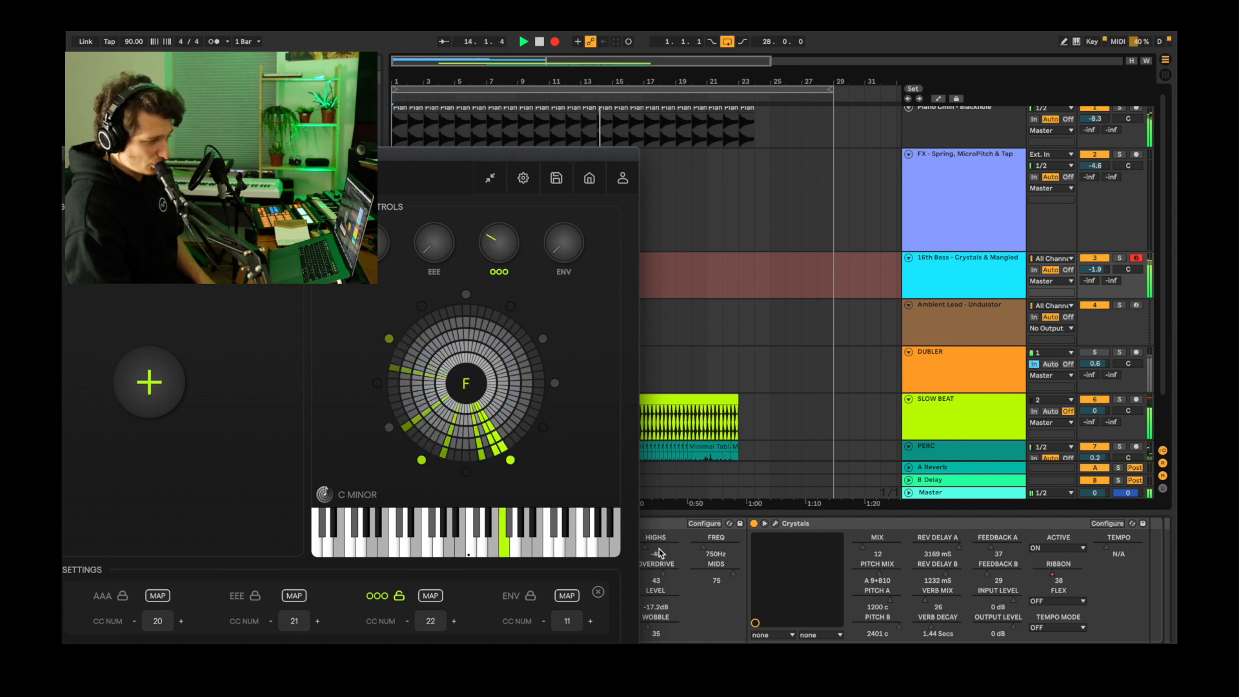
Show the Pendulate synth window on the Ambient Lead – Undulator track.
{"action": "left_click", "coordinate": [563, 526]}
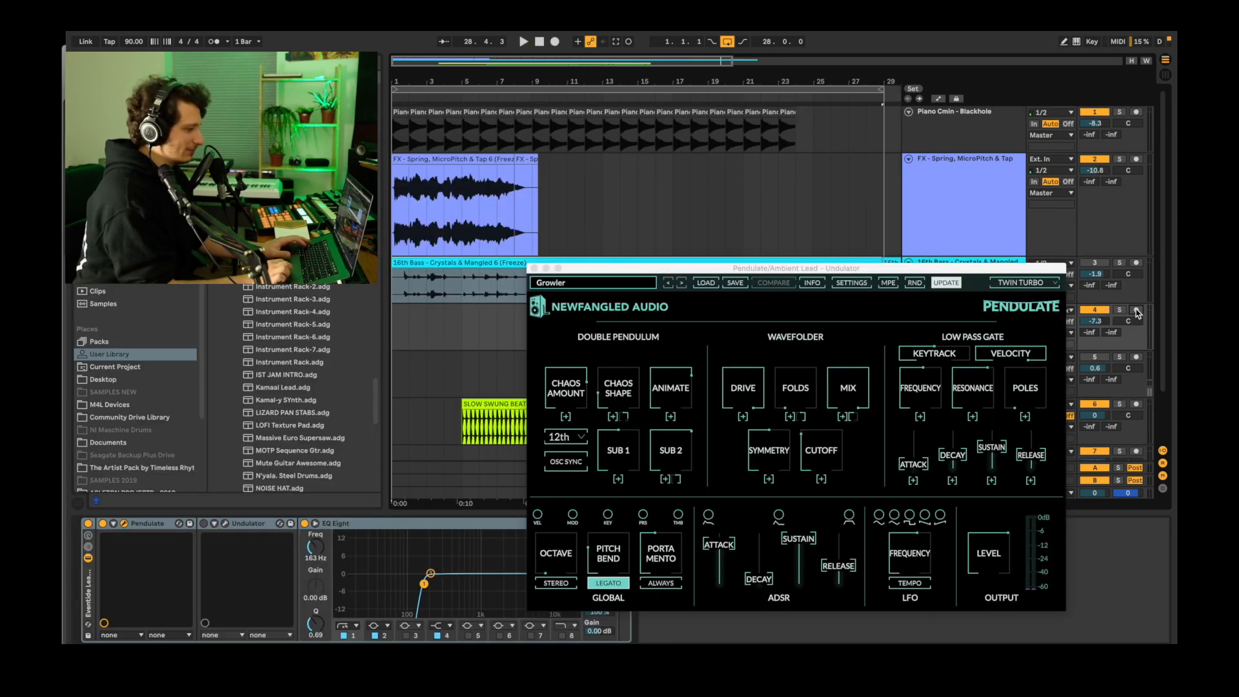
Arm the Ambient Lead track, raise Dubler's octave shift and disarm the 16th Bass track.
{"action": "left_click", "coordinate": [538, 309]}
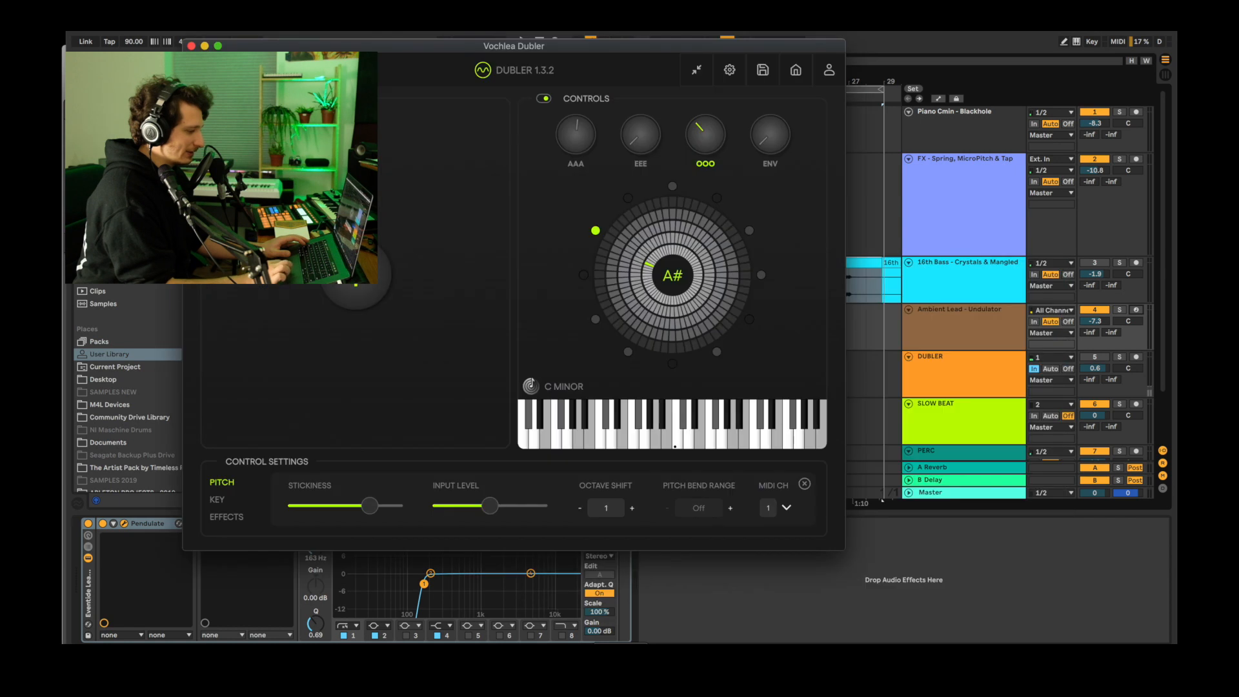
{"action": "left_click", "coordinate": [605, 507]}
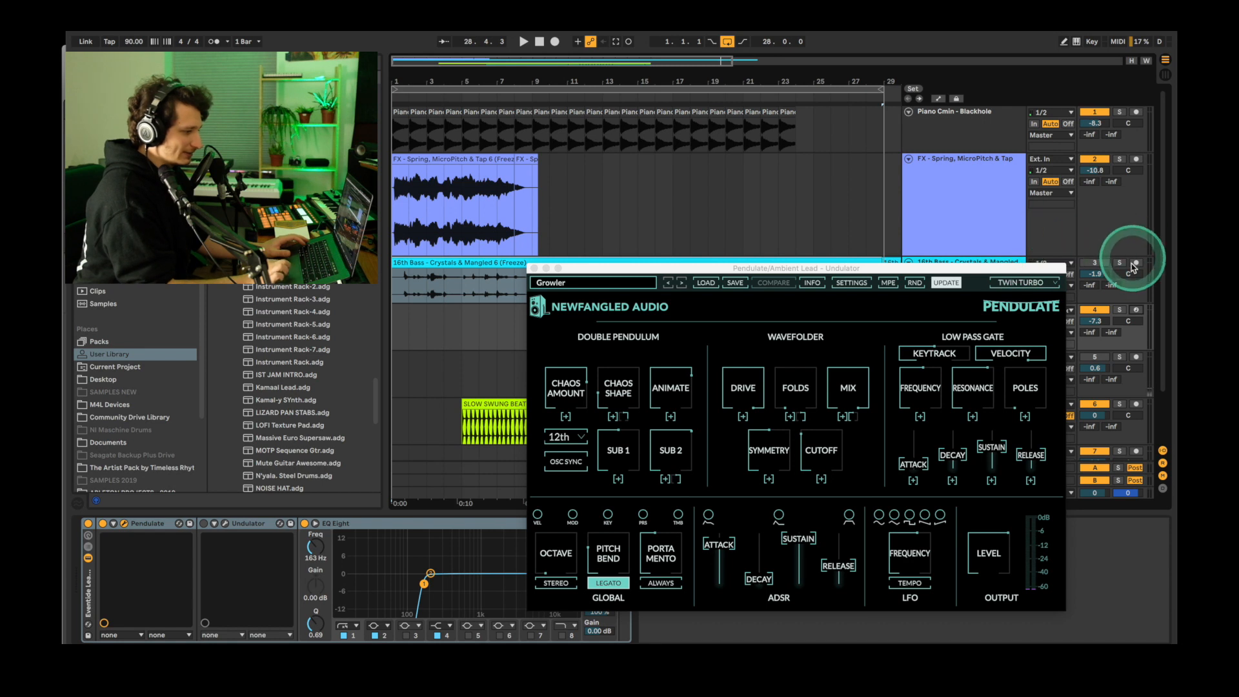
{"action": "left_click", "coordinate": [1136, 309]}
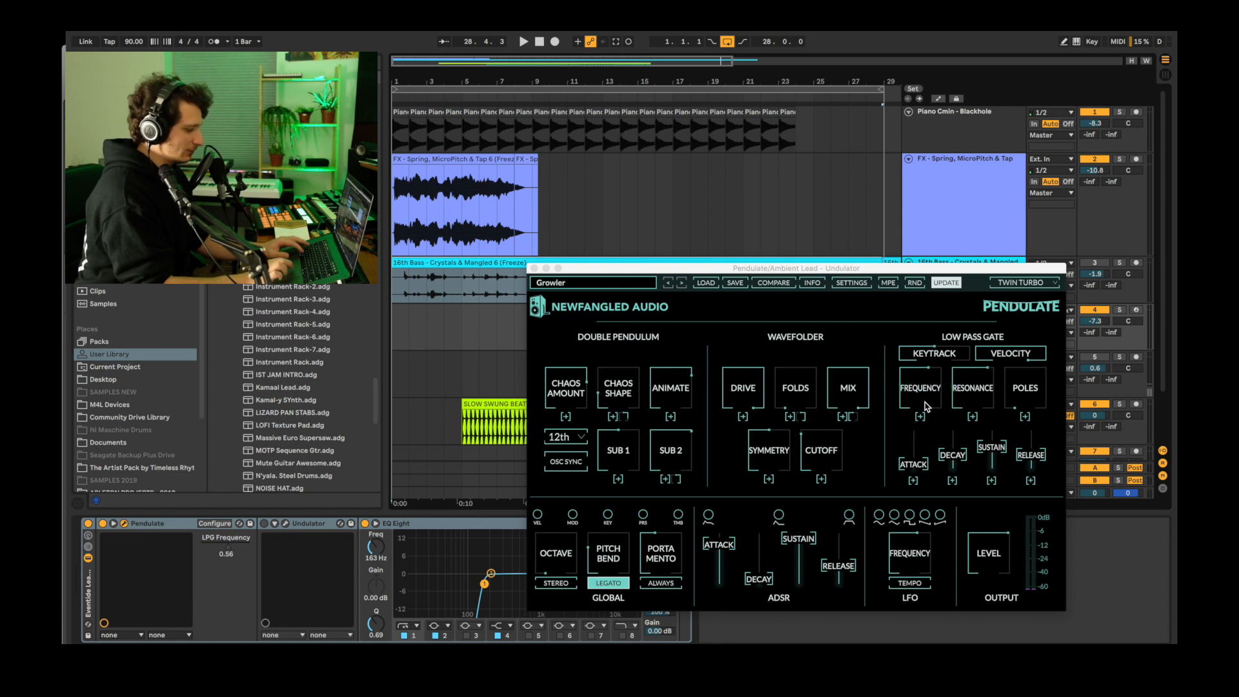
Target Pendulate's LPG Frequency, lock Dubler's EEE vowel and send the AAA vowel control for mapping.
{"action": "left_click", "coordinate": [308, 523]}
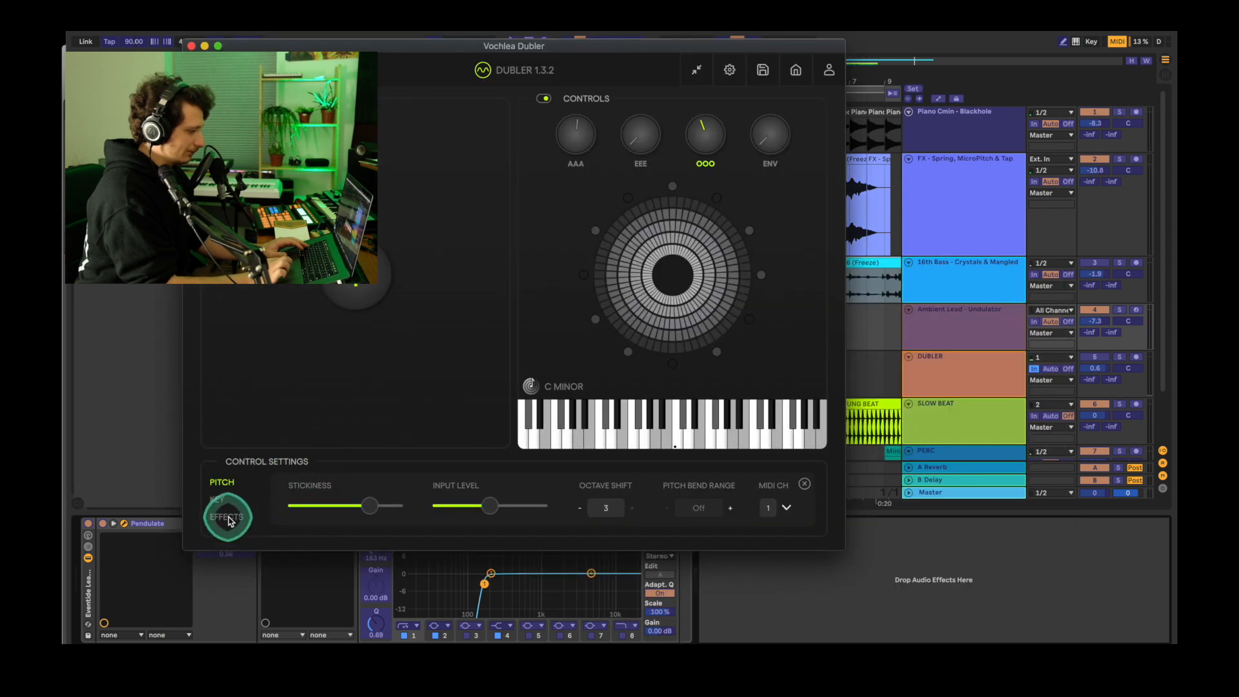
{"action": "left_click", "coordinate": [226, 516]}
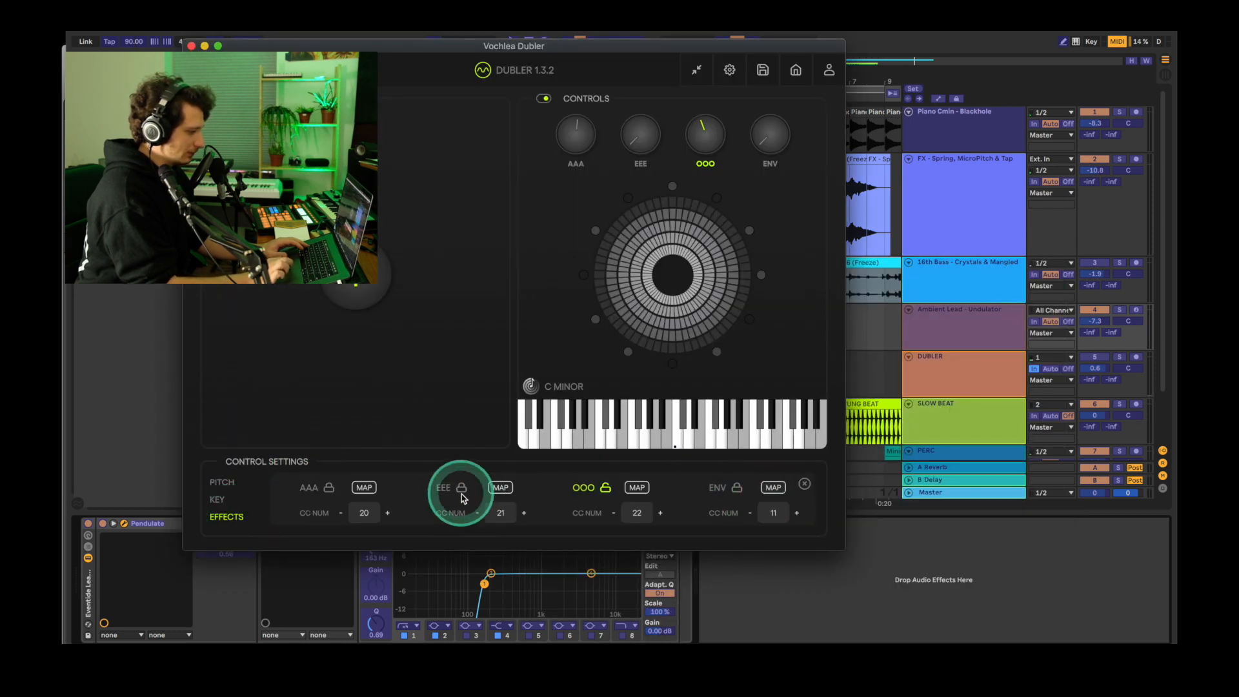
{"action": "left_click", "coordinate": [363, 486]}
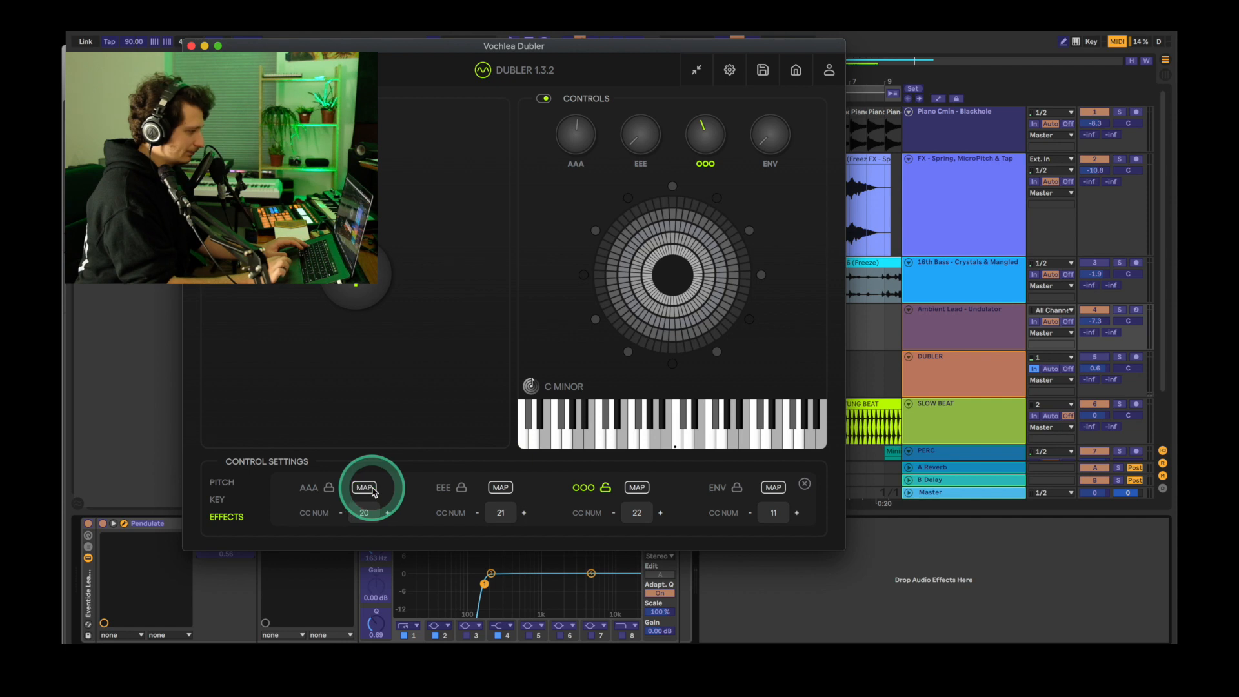
{"action": "left_click", "coordinate": [363, 486]}
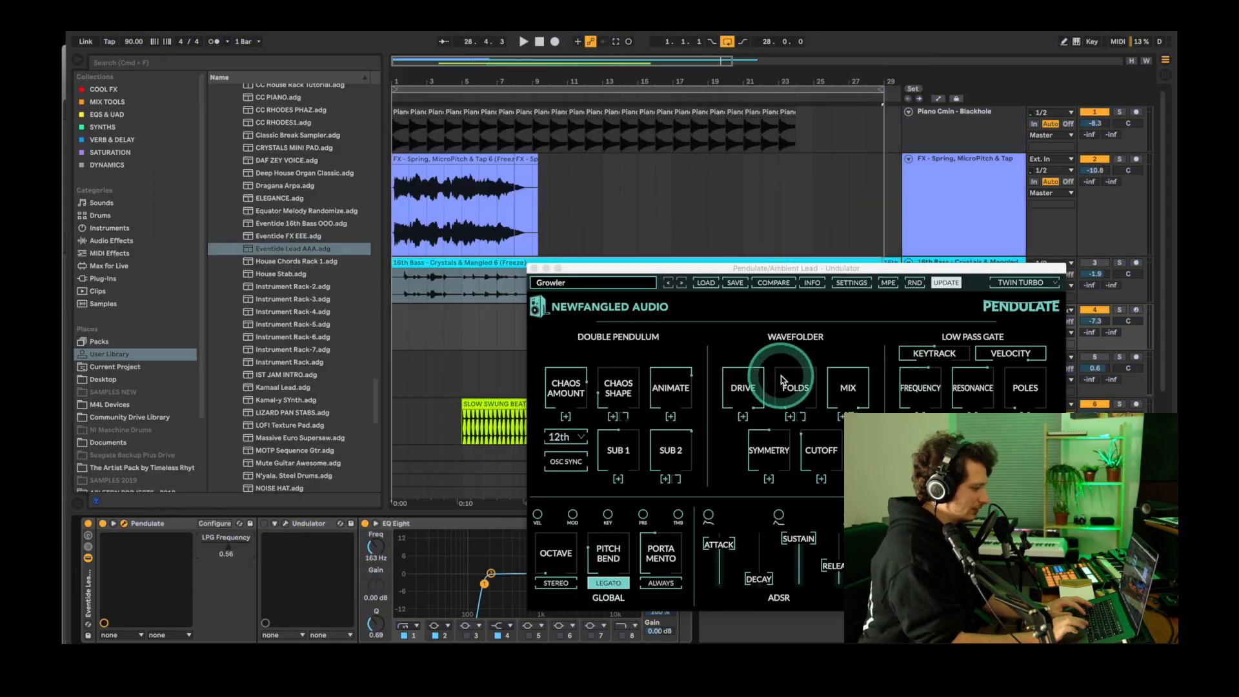
Confirm the AAA-to-LPG Frequency mapping, leave MIDI Map mode and switch the Undulator effect on.
{"action": "left_click", "coordinate": [308, 523]}
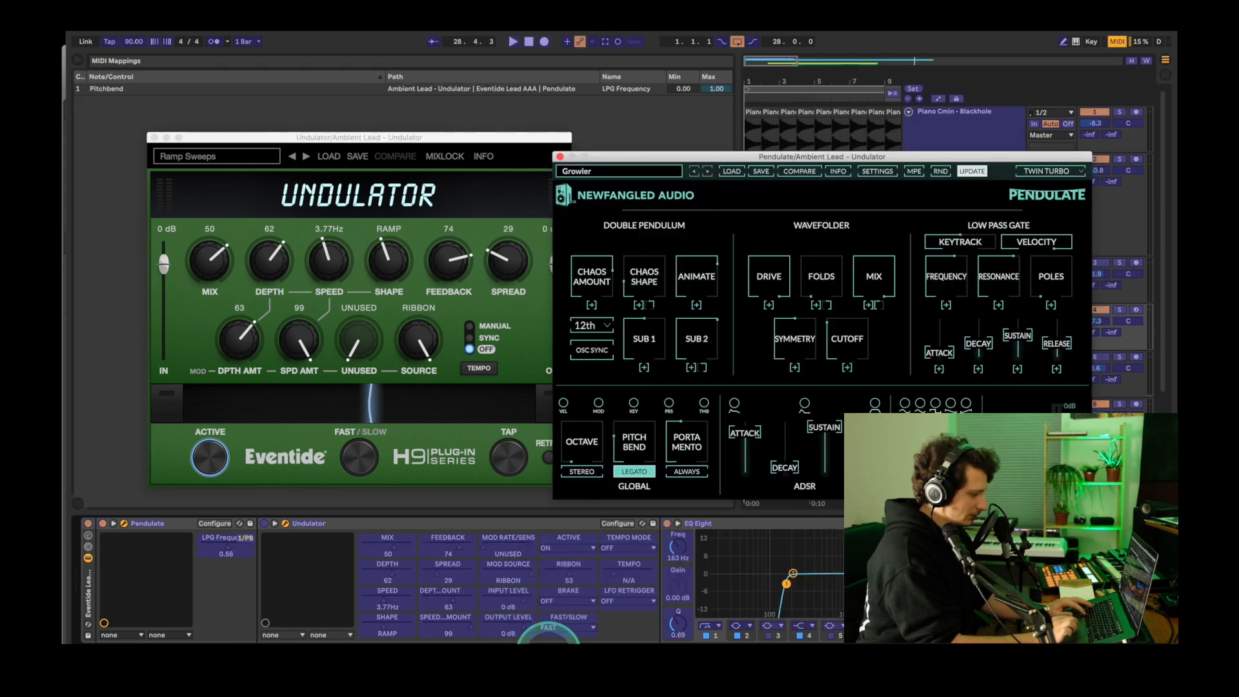
{"action": "left_click", "coordinate": [567, 571]}
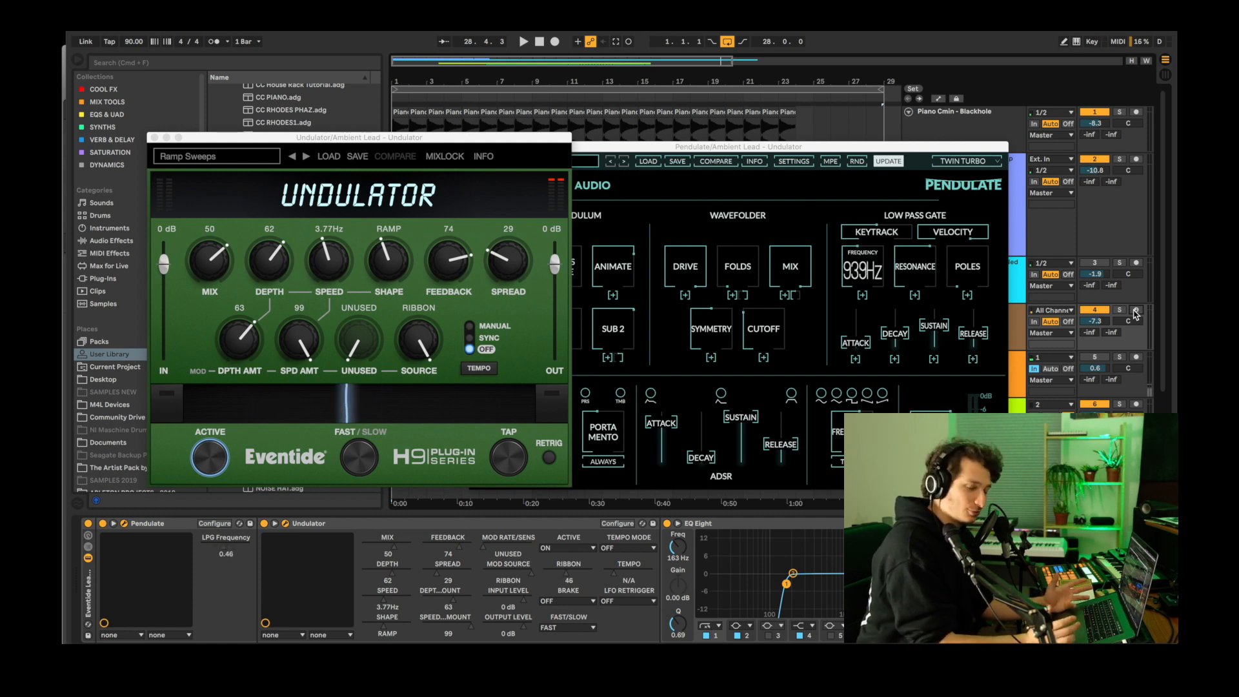
{"action": "left_click_drag", "start_coordinate": [387, 263], "coordinate": [387, 268]}
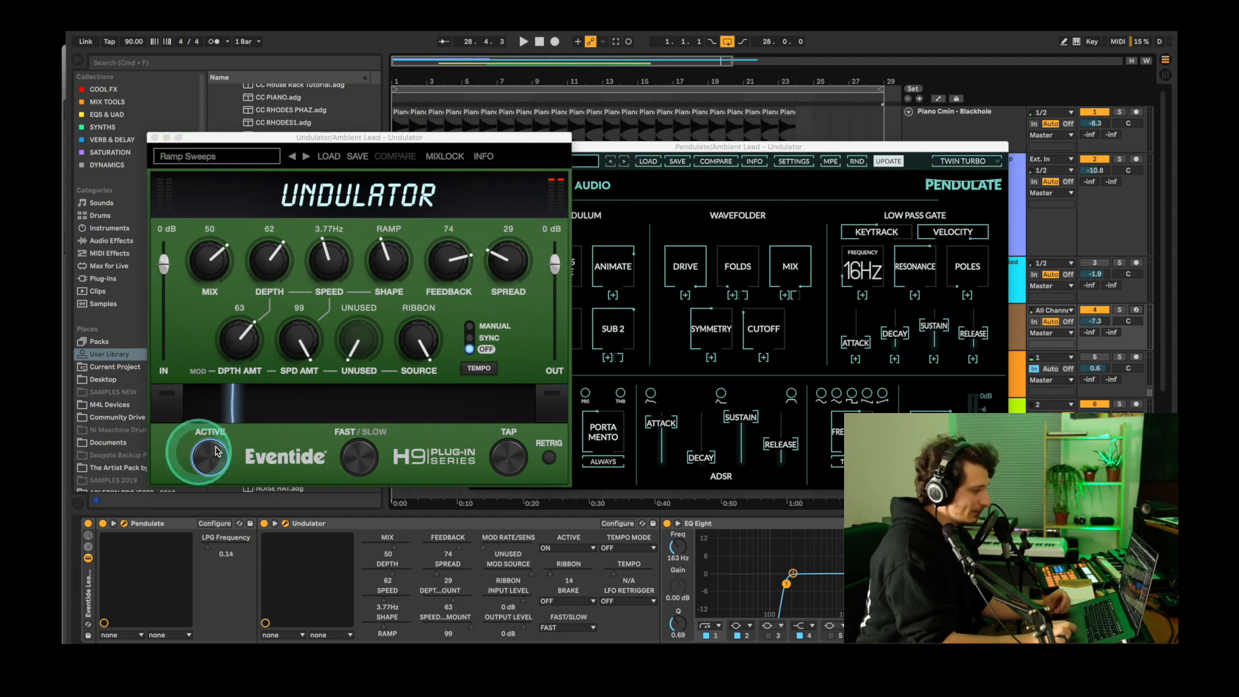
{"action": "left_click", "coordinate": [209, 453]}
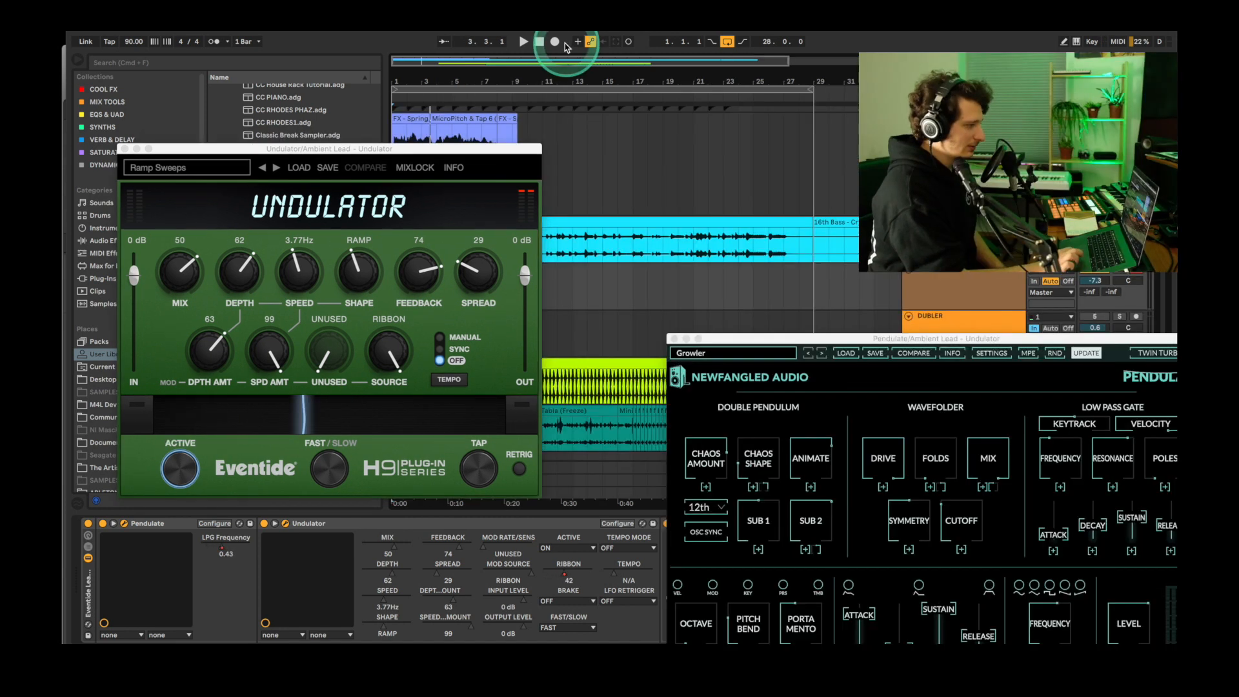
{"action": "left_click", "coordinate": [523, 42]}
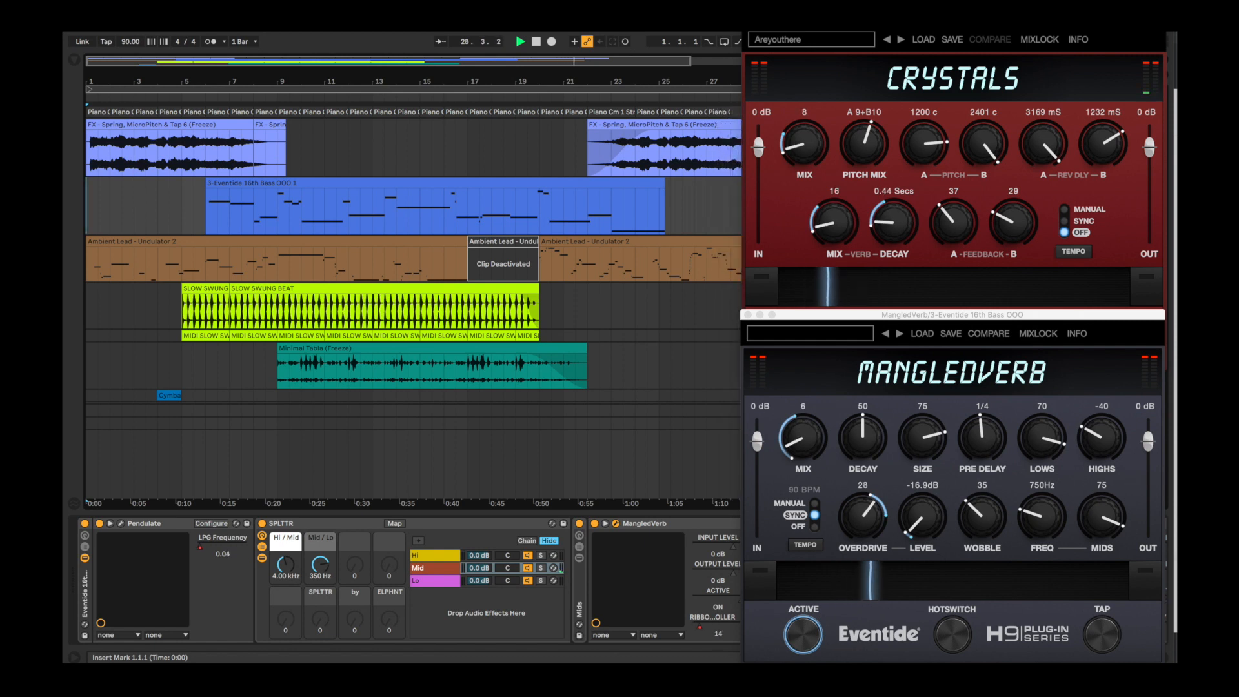
Ease MangledVerb's Mix down to 4 while the final arrangement plays.
{"action": "left_click_drag", "start_coordinate": [802, 436], "coordinate": [802, 455]}
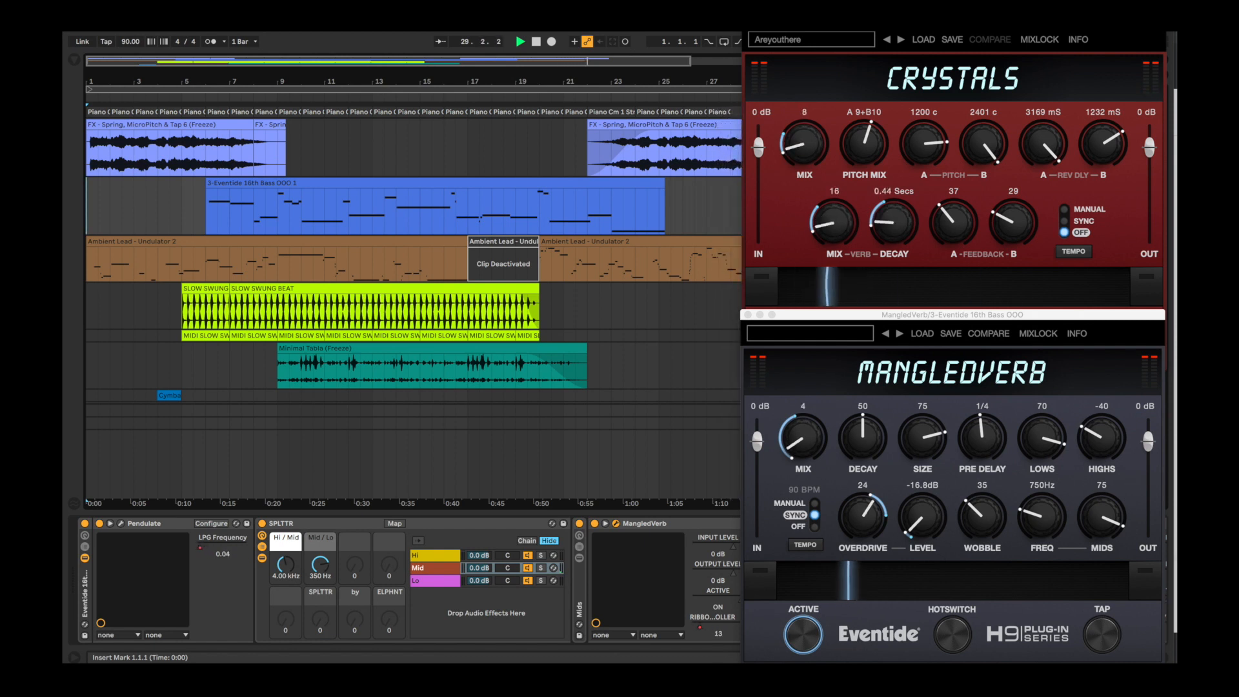